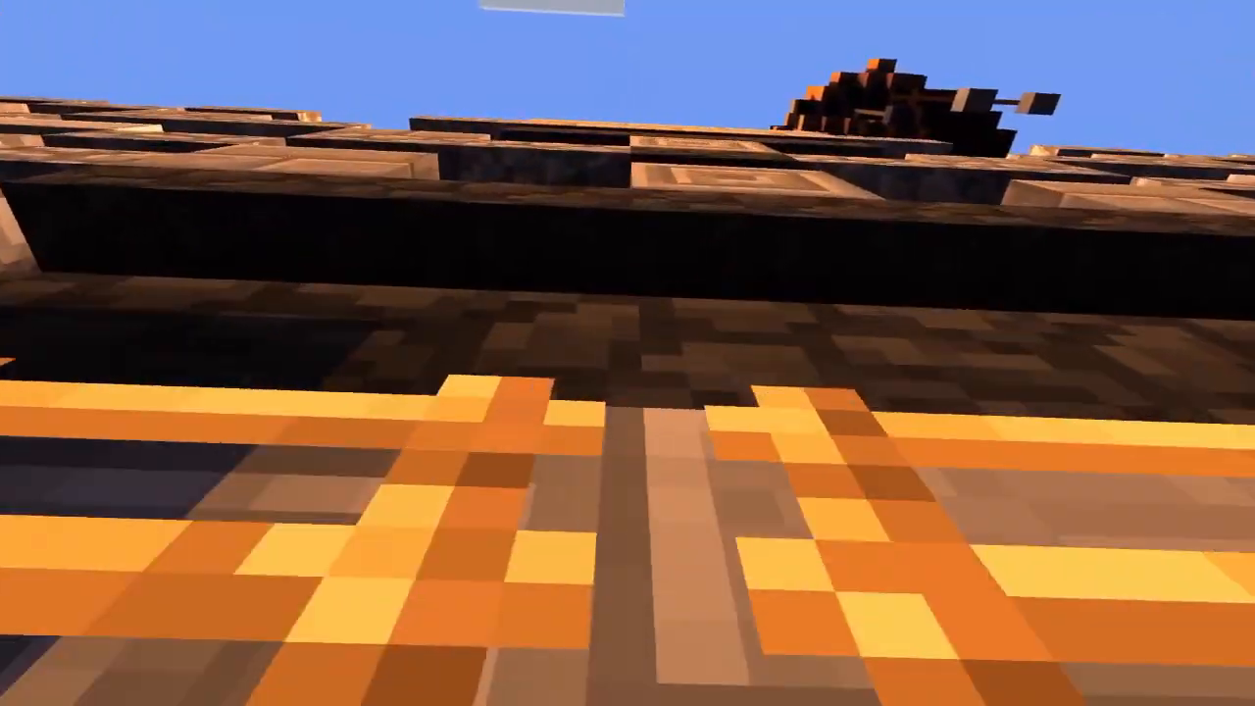
pyautogui.moveTo(628, 353)
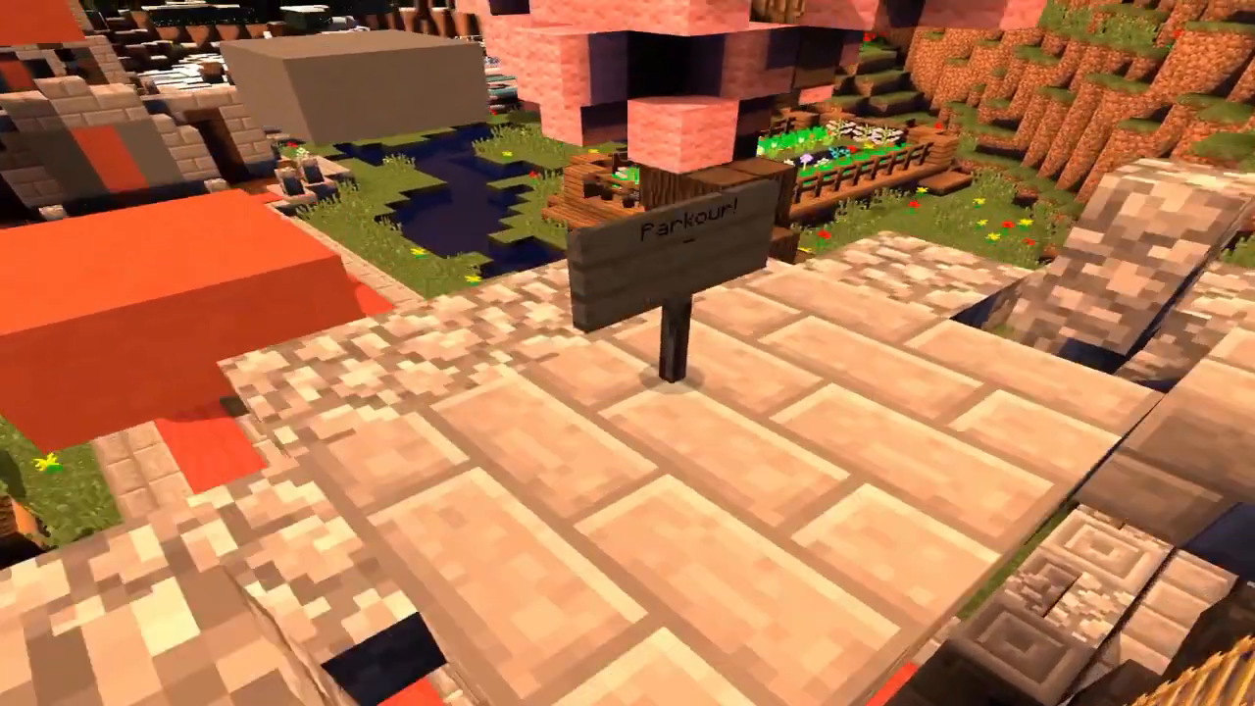
pyautogui.moveTo(627, 353)
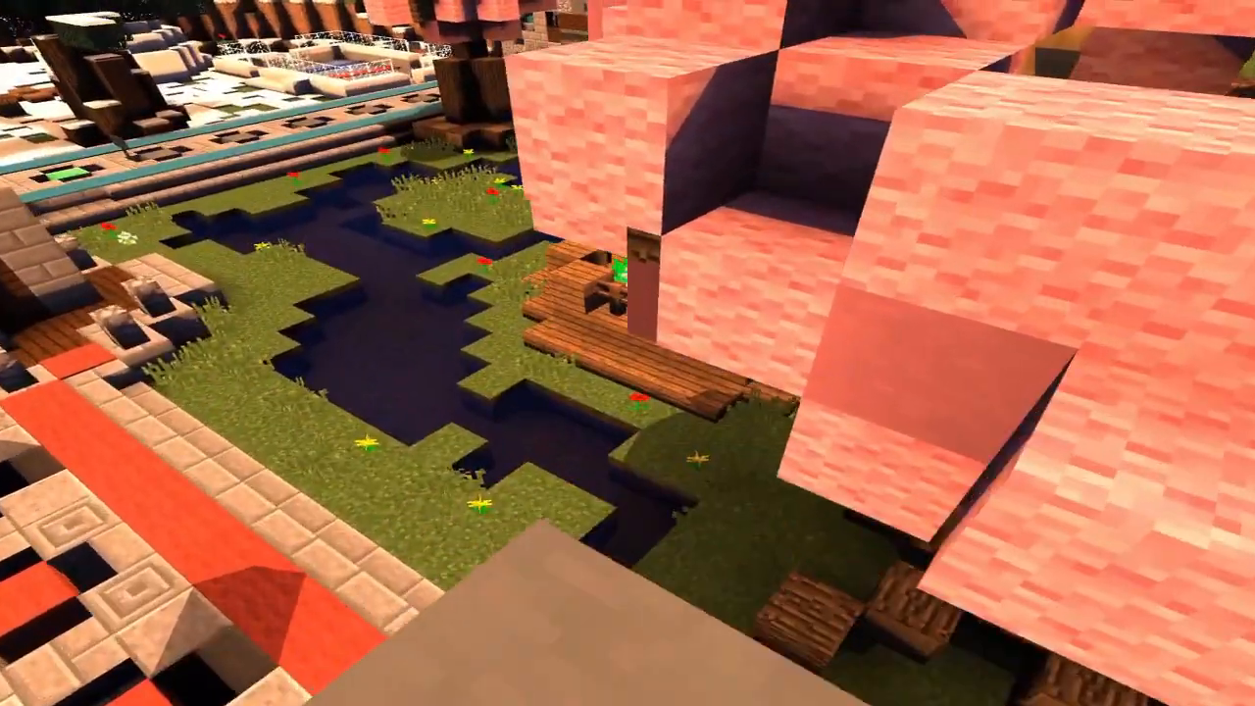
pyautogui.moveTo(628, 353)
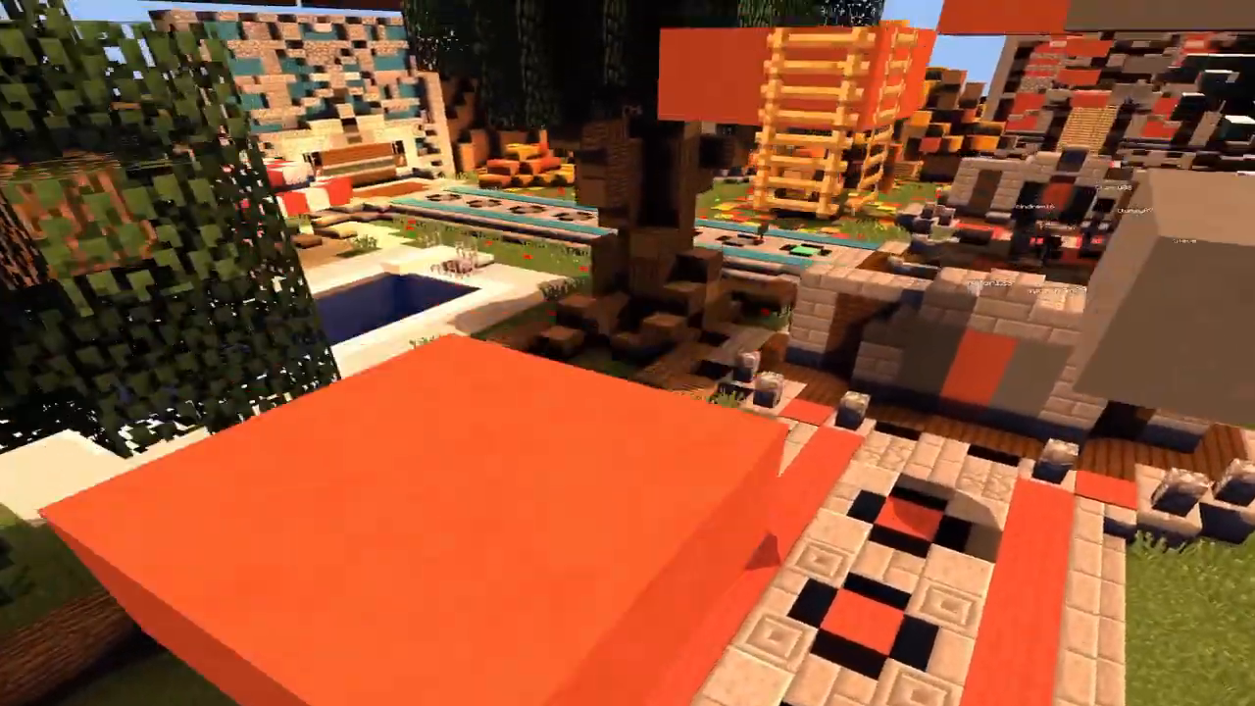
pyautogui.moveTo(628, 353)
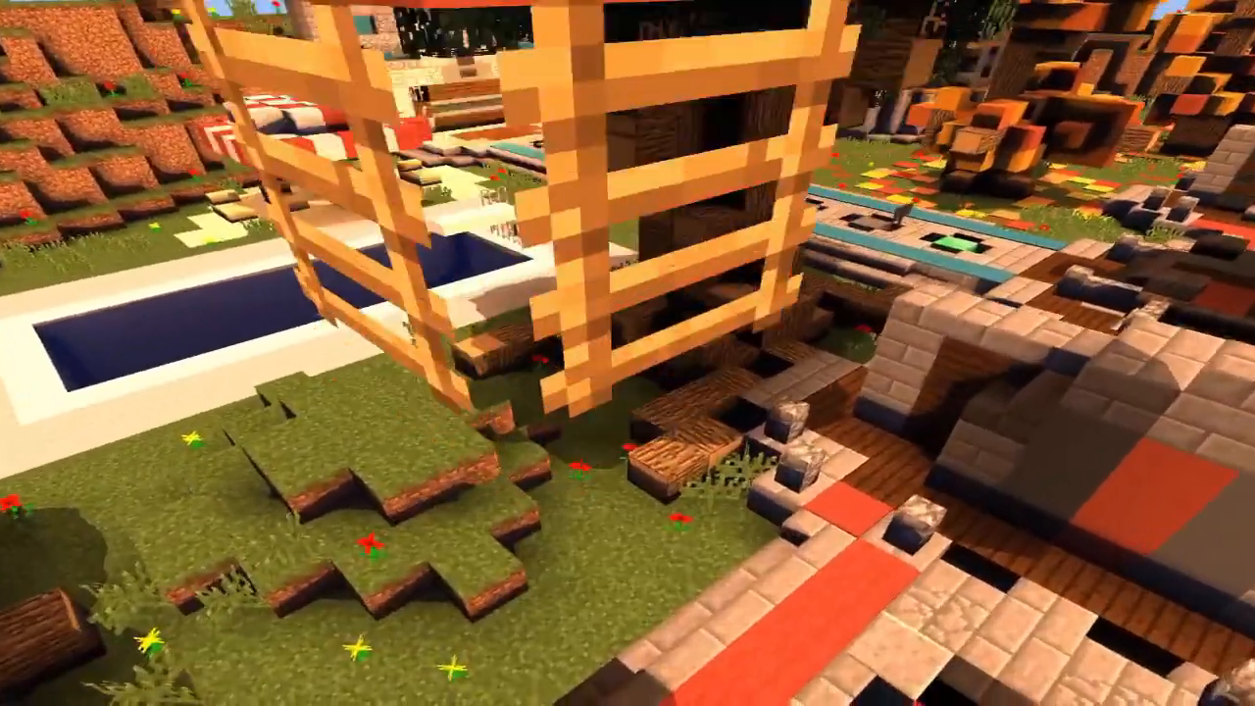
pyautogui.moveTo(628, 353)
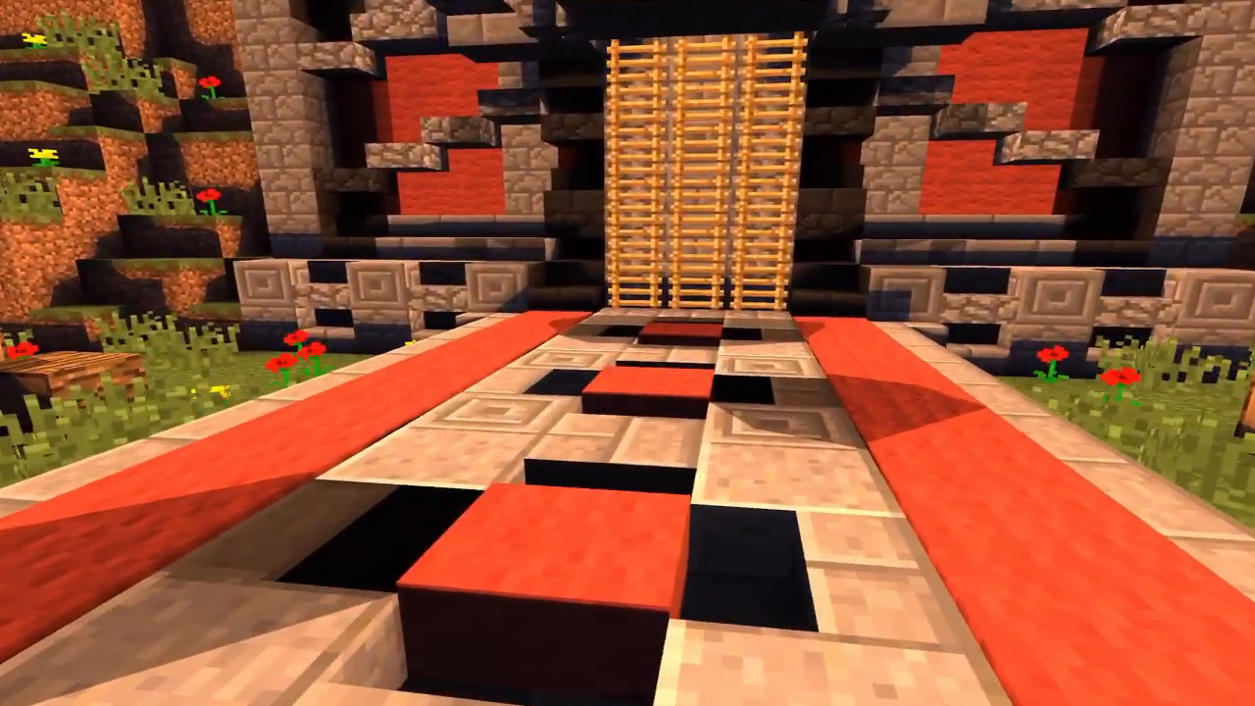
pyautogui.moveTo(627, 353)
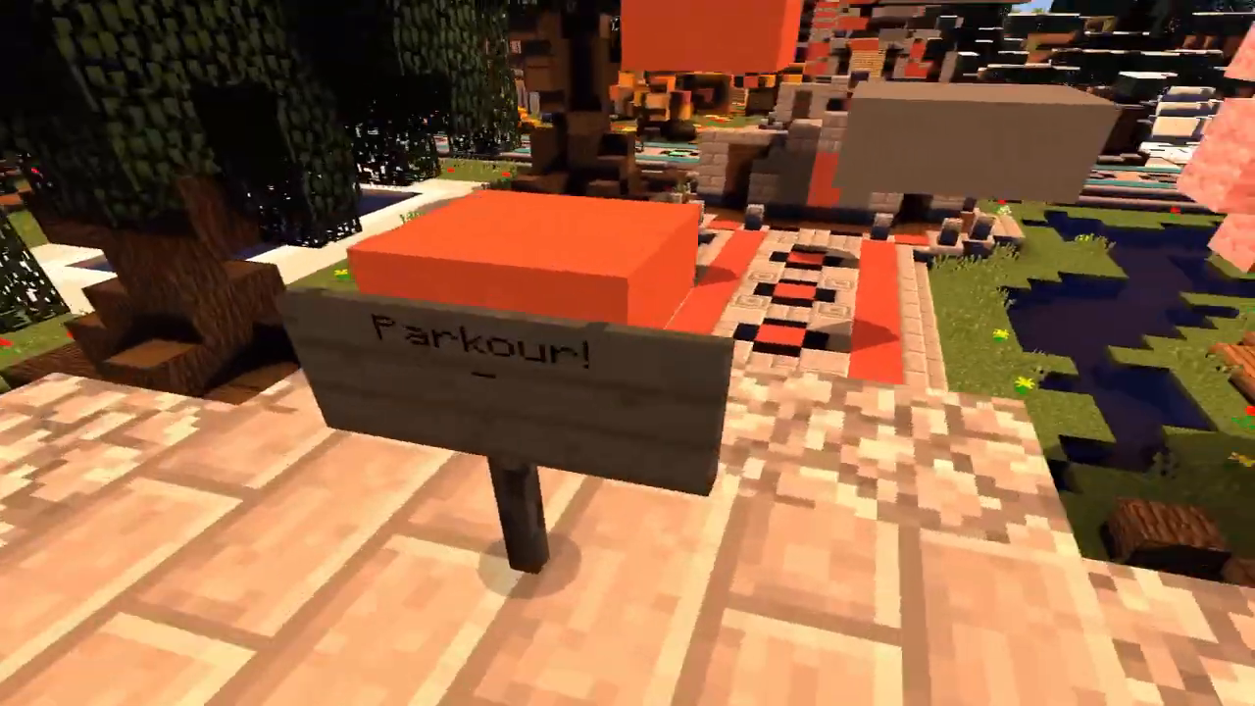
pyautogui.moveTo(627, 353)
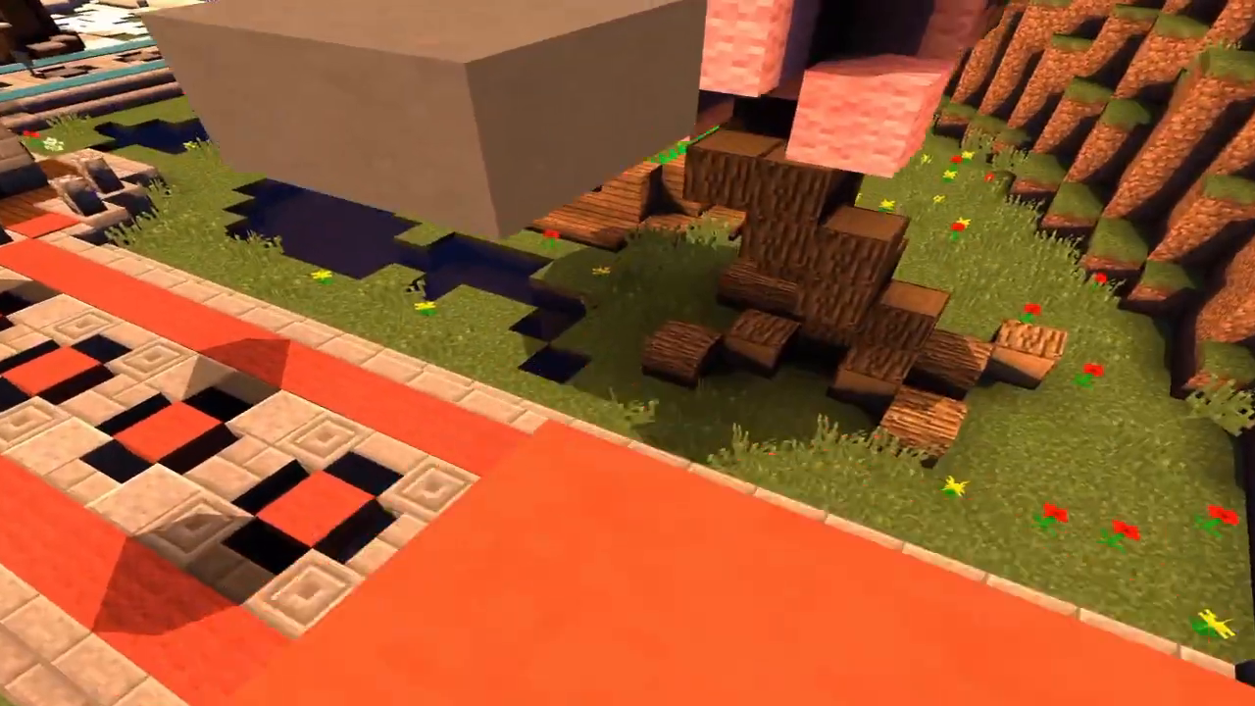
pyautogui.moveTo(627, 353)
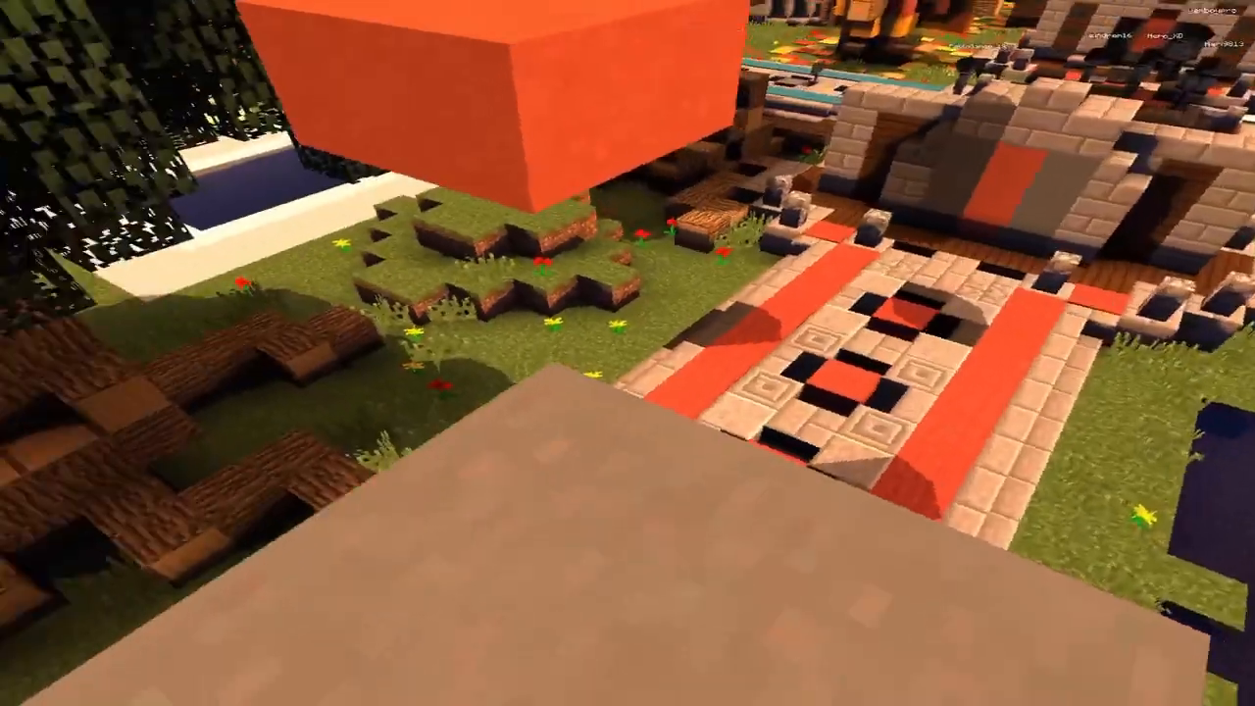
pyautogui.moveTo(628, 353)
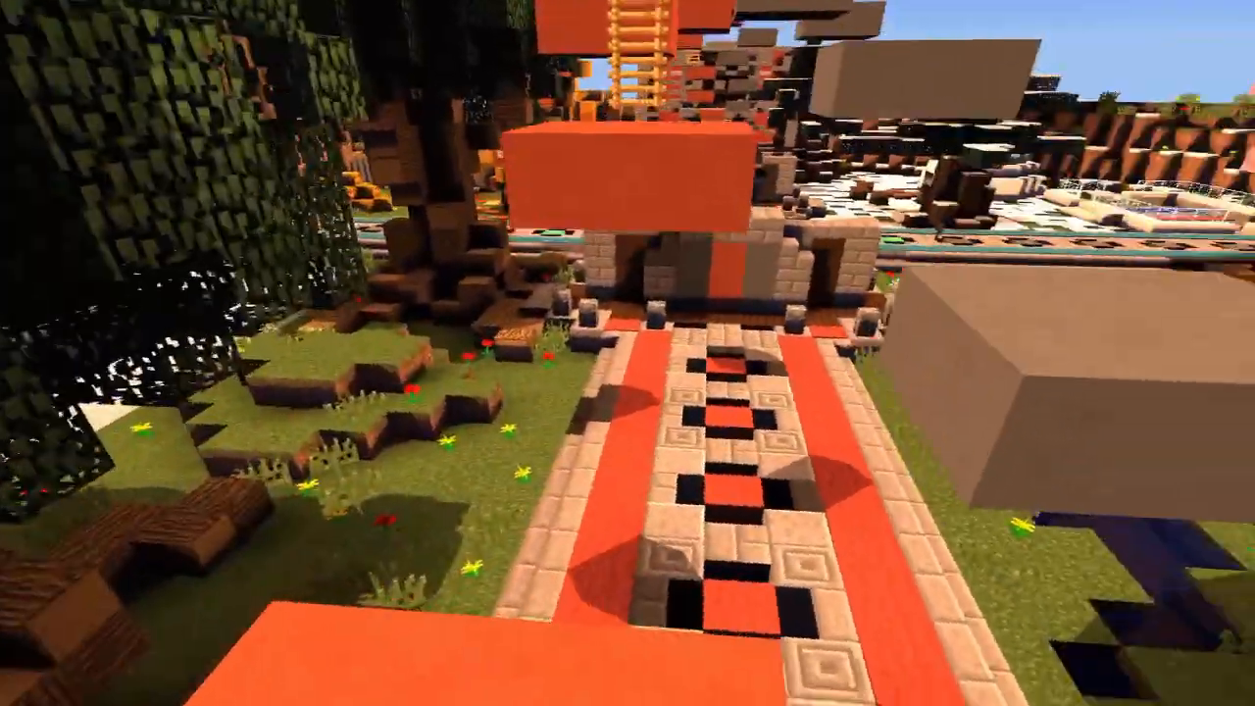
pyautogui.moveTo(628, 353)
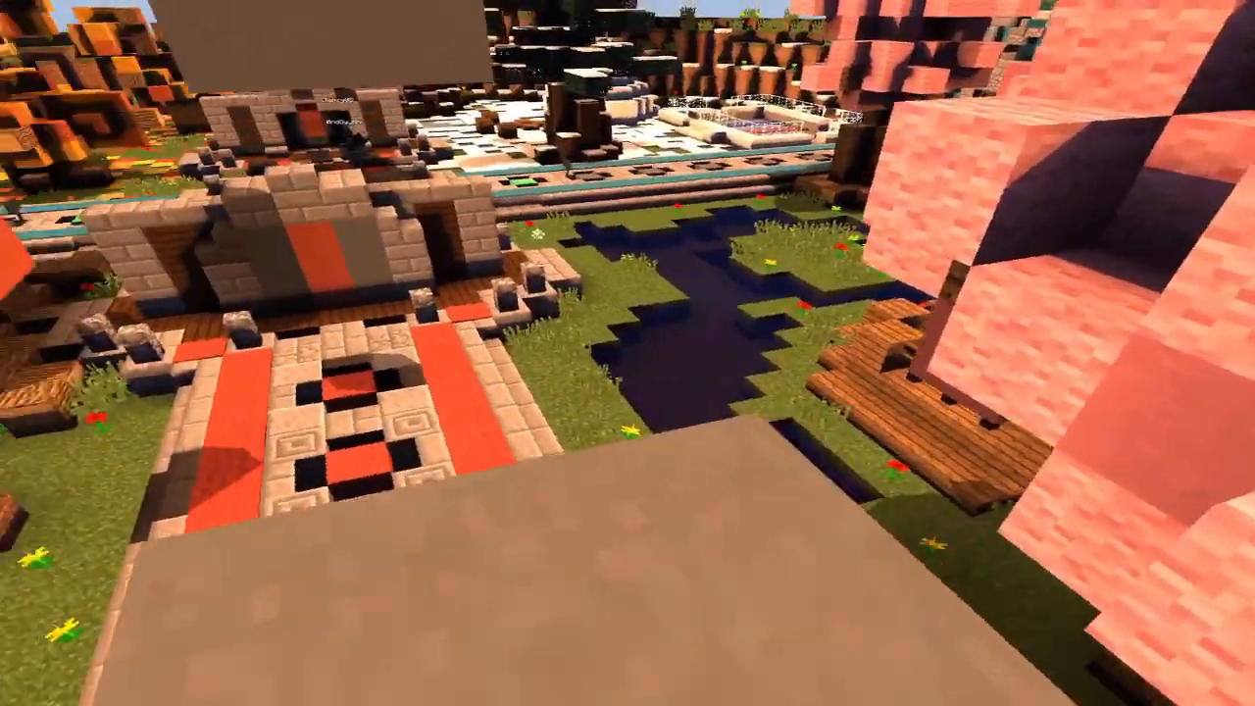
pyautogui.moveTo(628, 353)
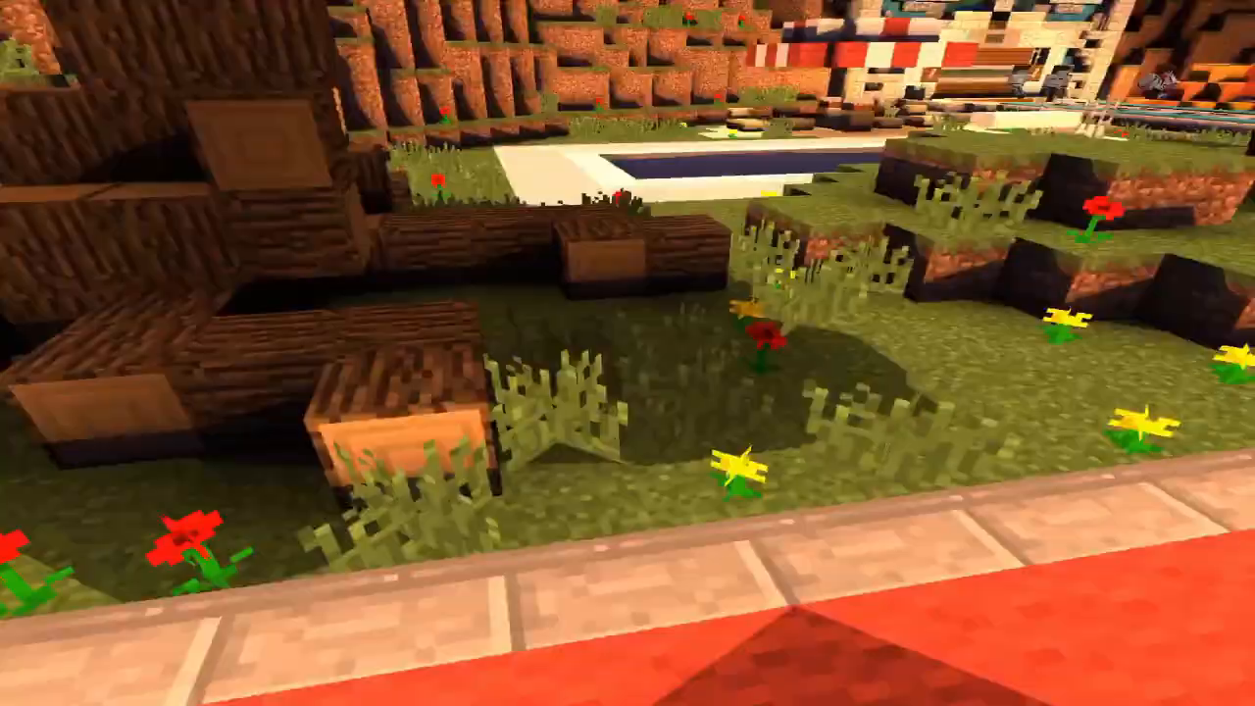
pyautogui.moveTo(628, 353)
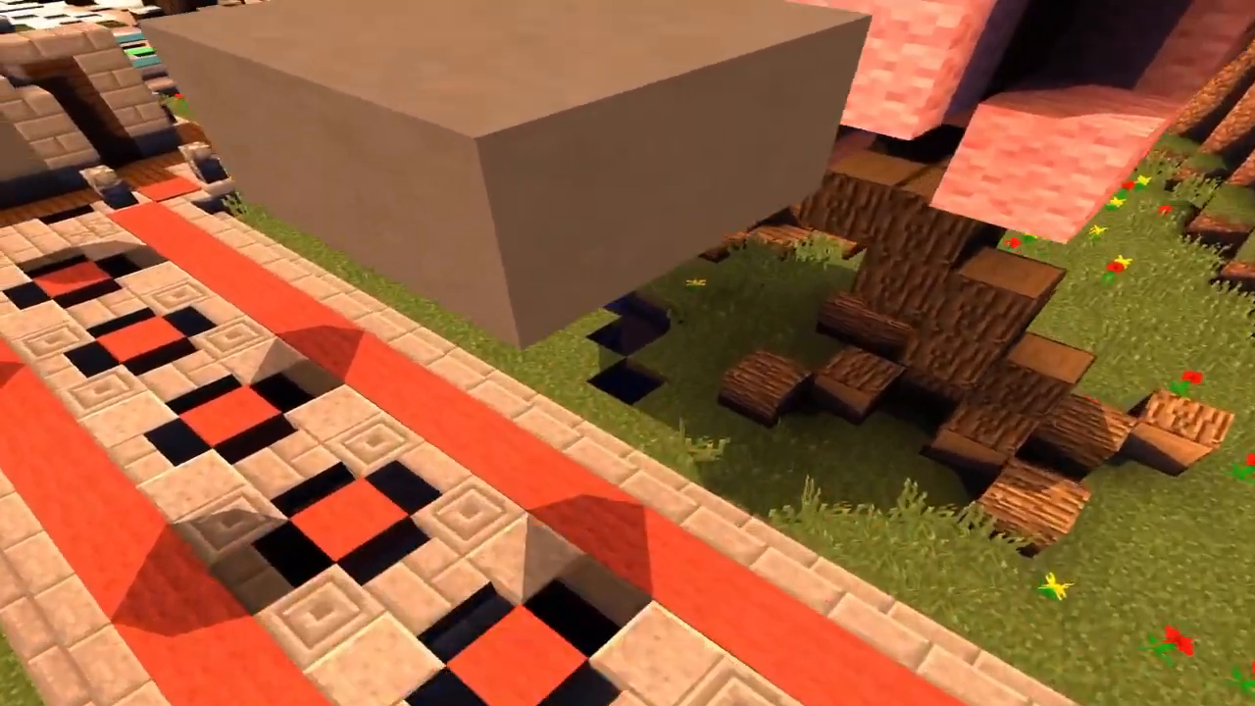
pyautogui.moveTo(628, 353)
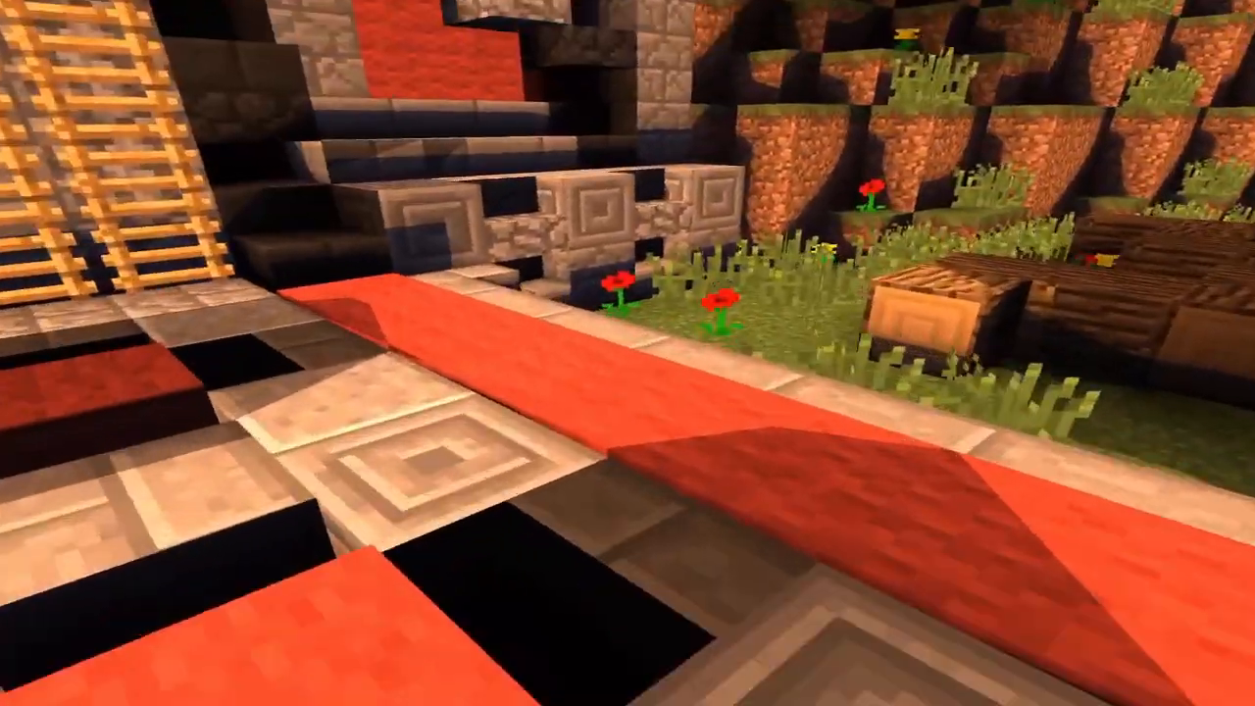
pyautogui.moveTo(627, 353)
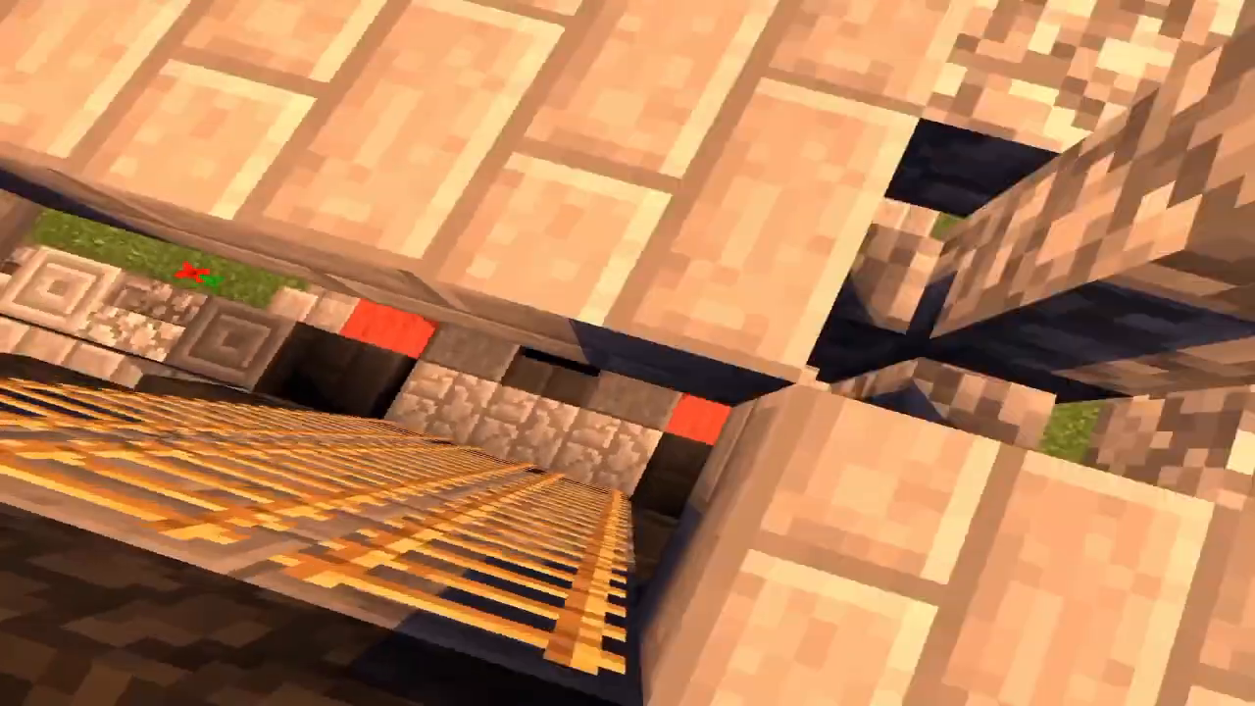
pyautogui.moveTo(628, 353)
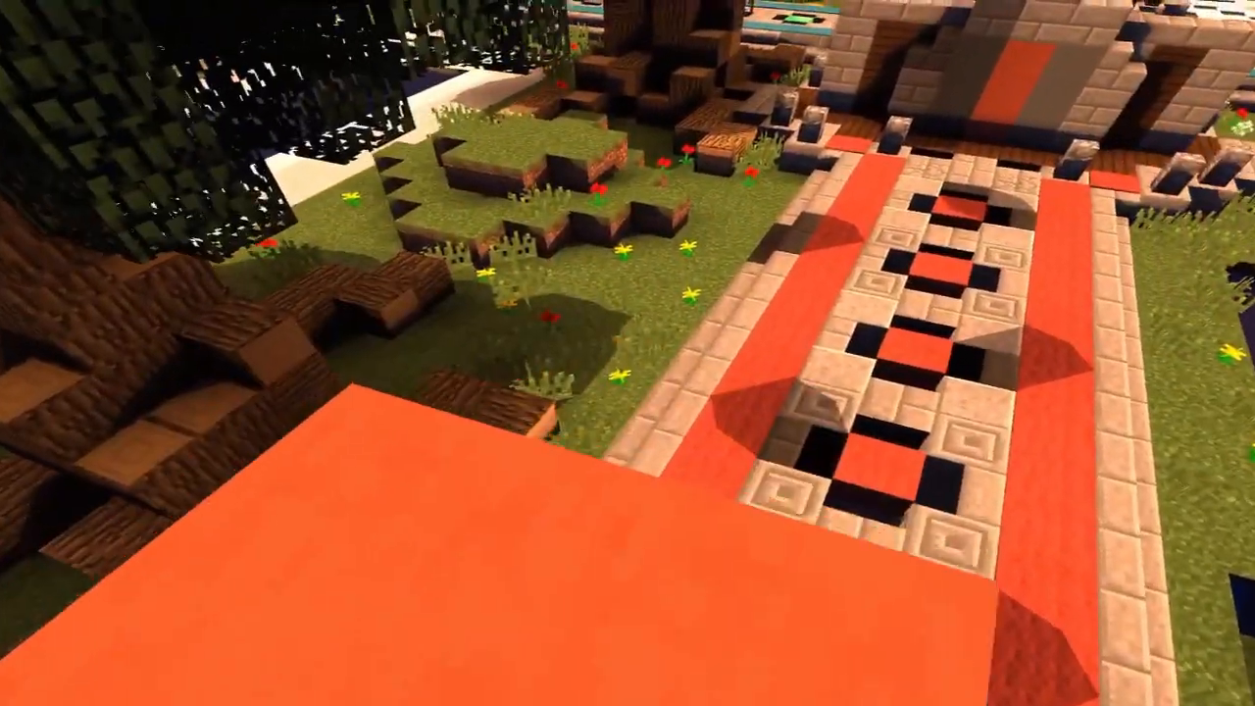
pyautogui.moveTo(628, 353)
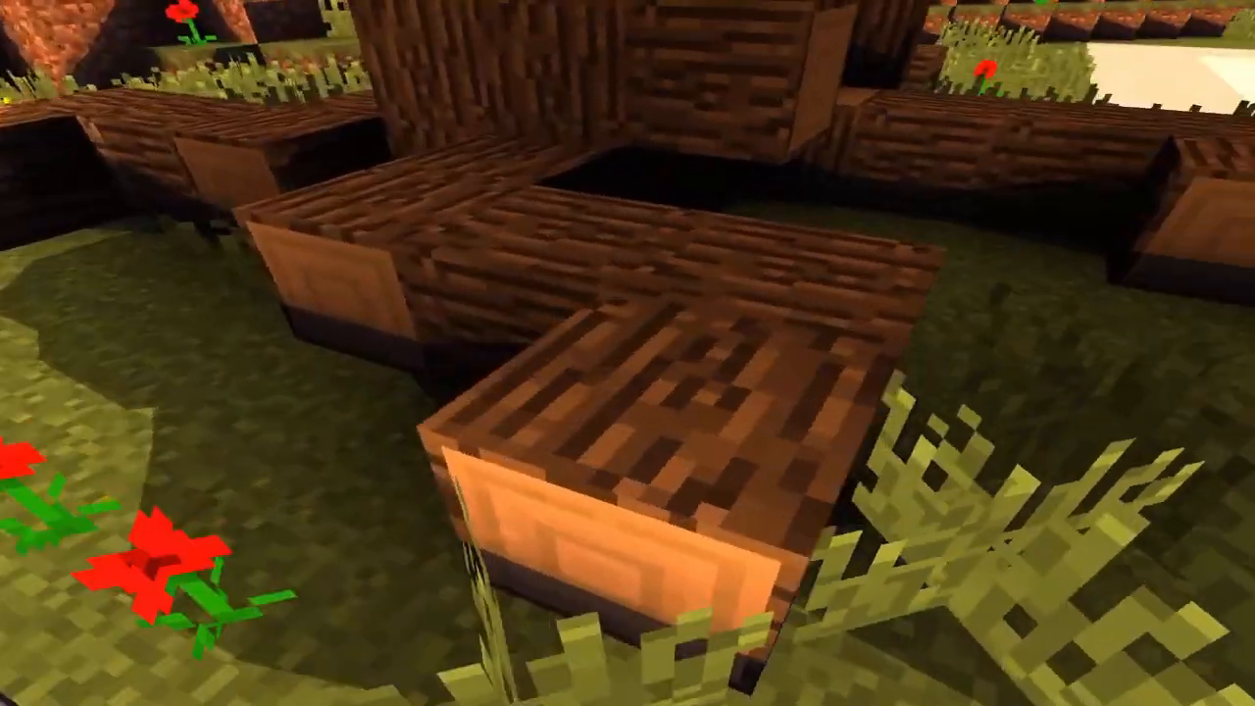
pyautogui.moveTo(627, 353)
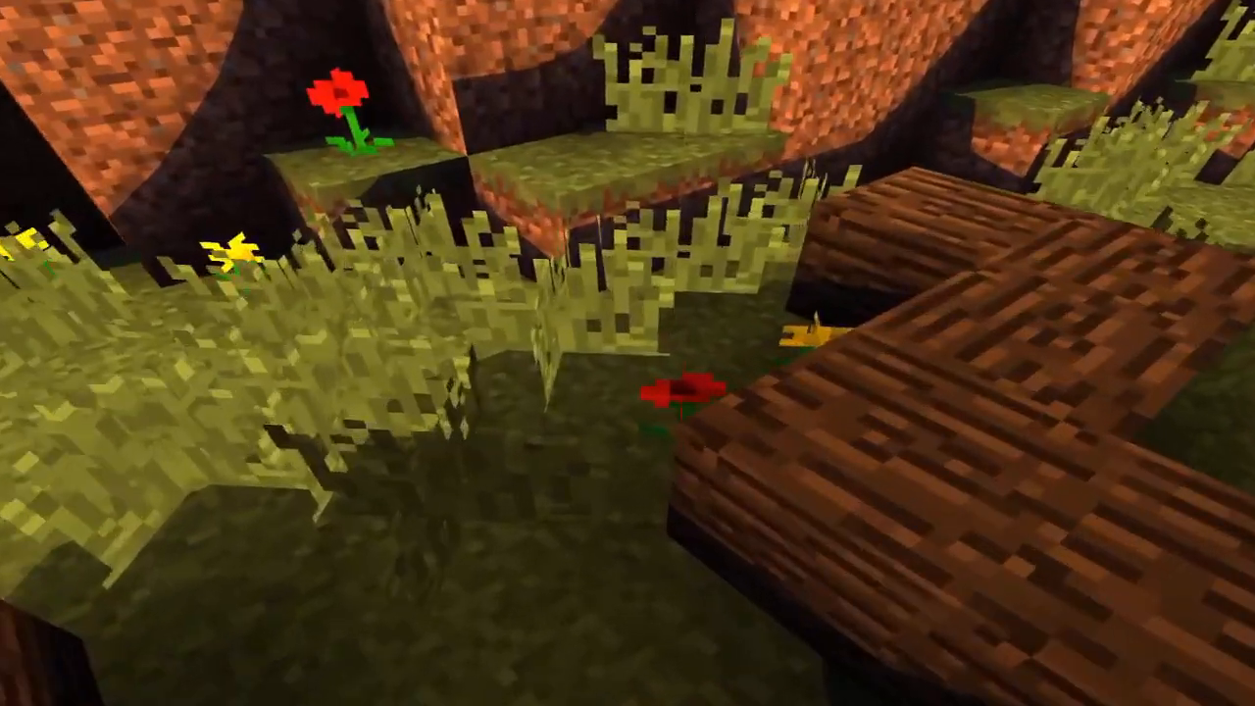
pyautogui.moveTo(627, 353)
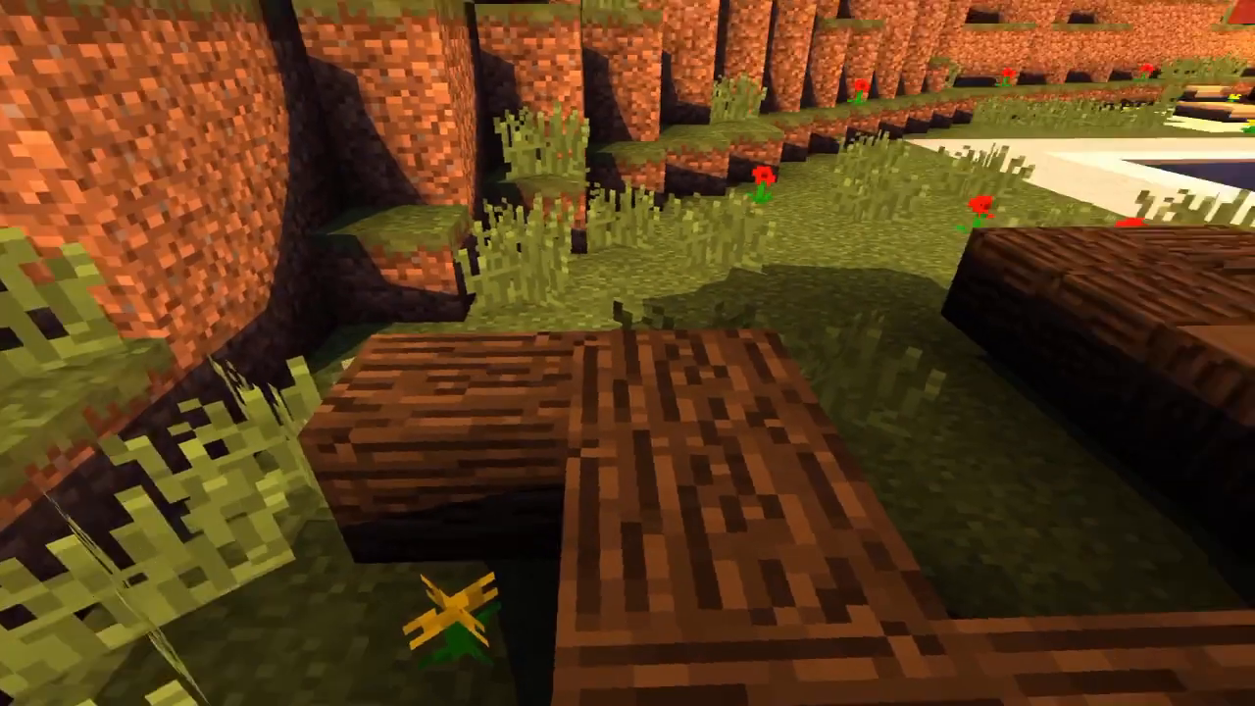
pyautogui.moveTo(628, 353)
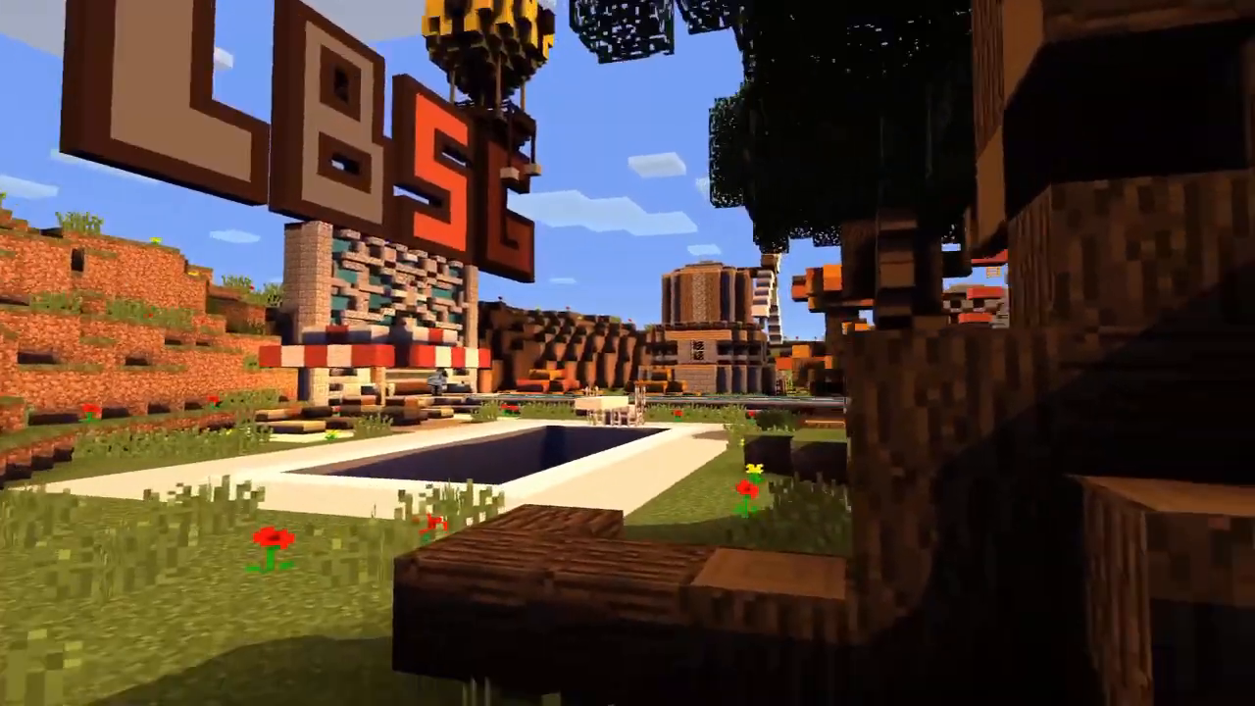
pyautogui.moveTo(627, 353)
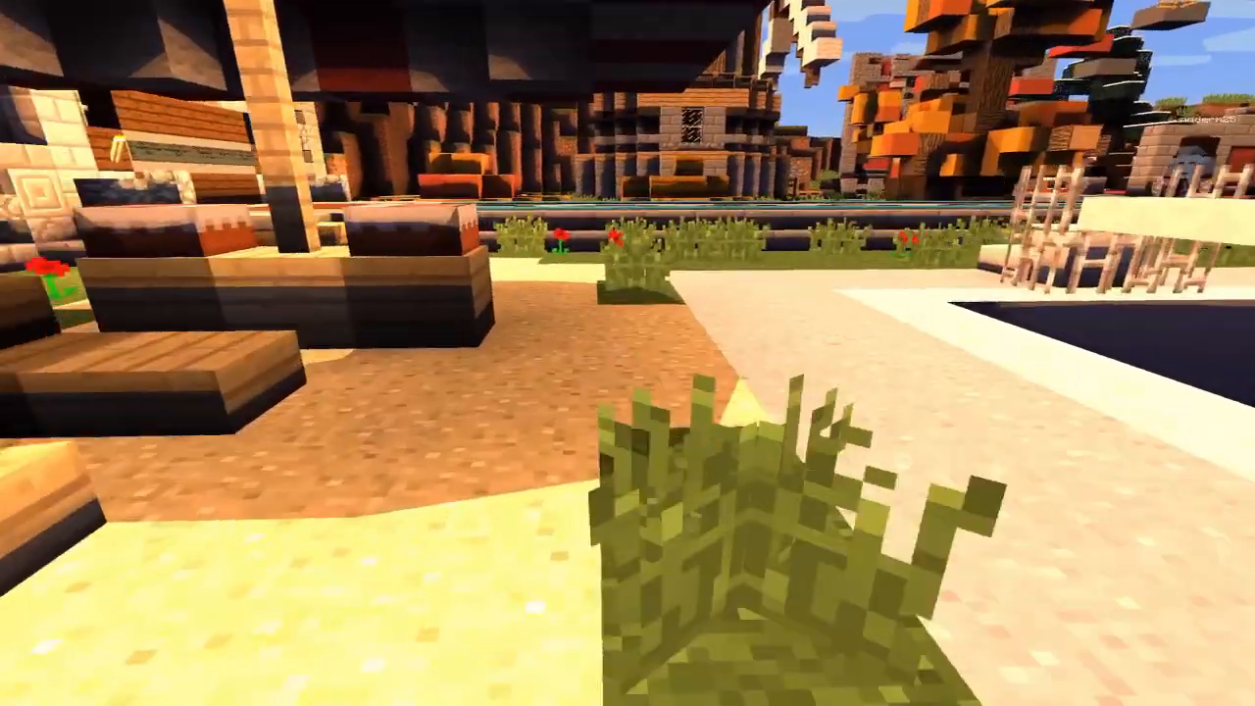
pyautogui.moveTo(628, 353)
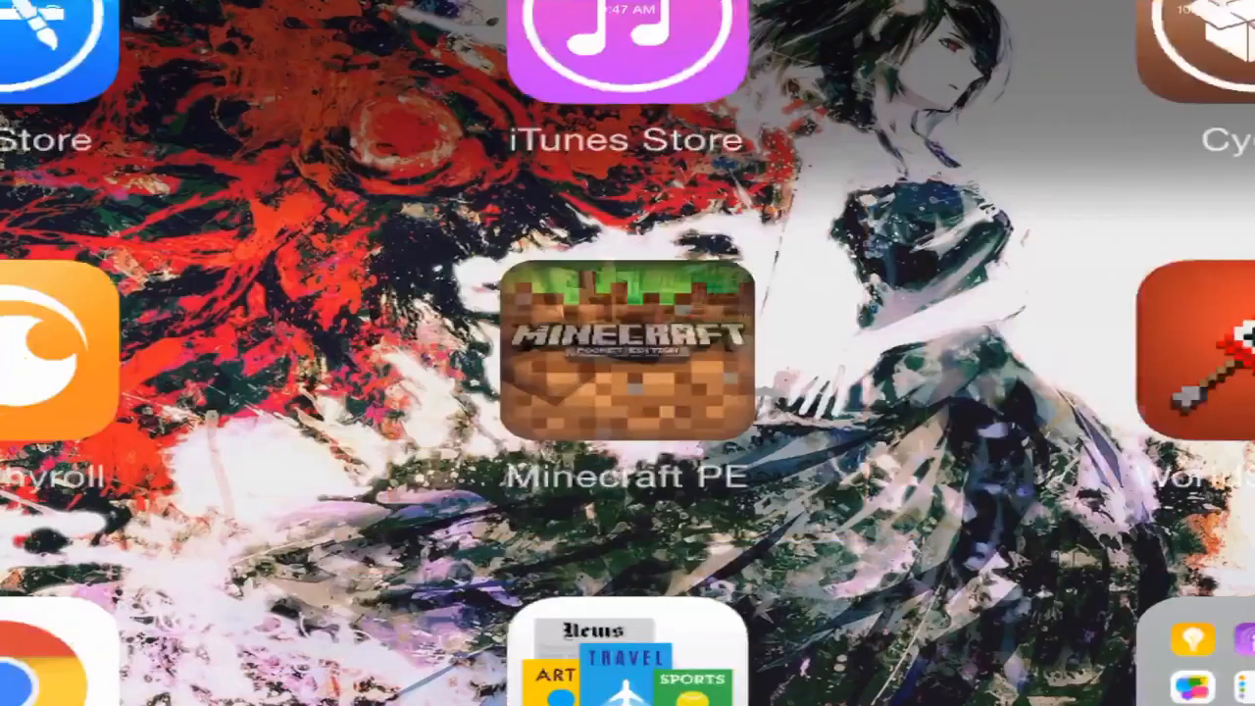
# Check the connected Sweglyfe Wi-Fi network details in device settings, then return home.
pyautogui.click(623, 351)
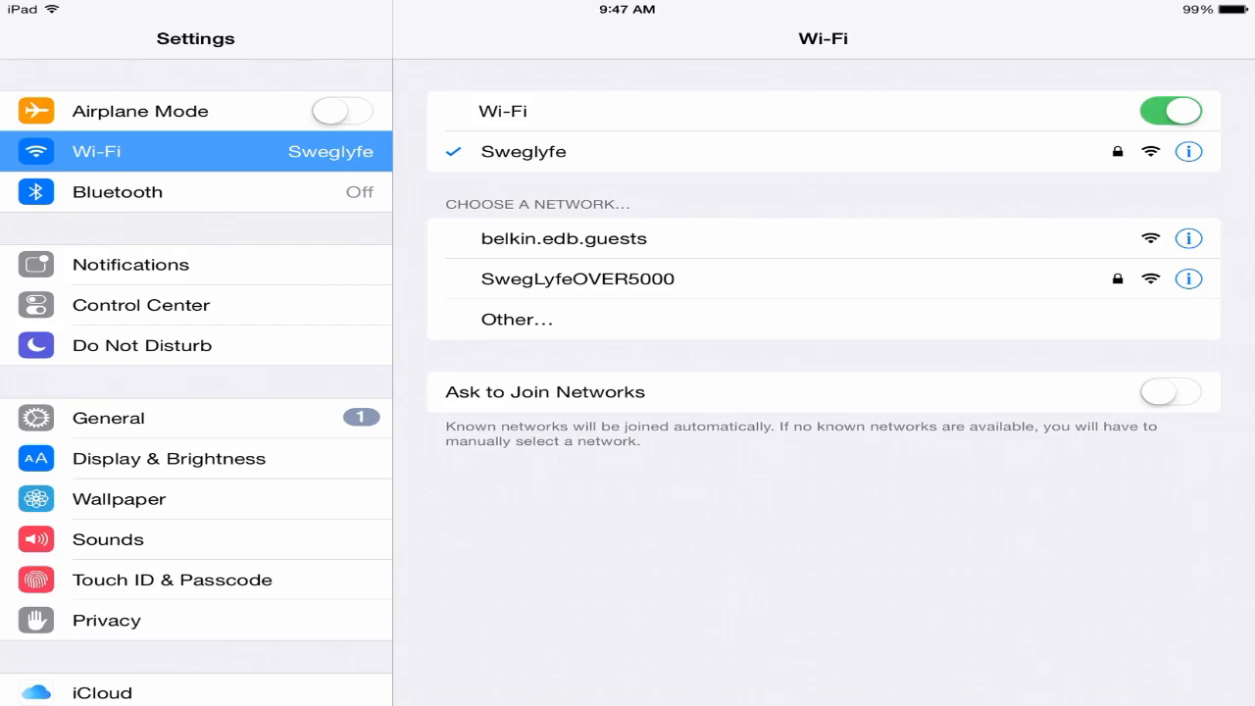
pyautogui.click(1187, 151)
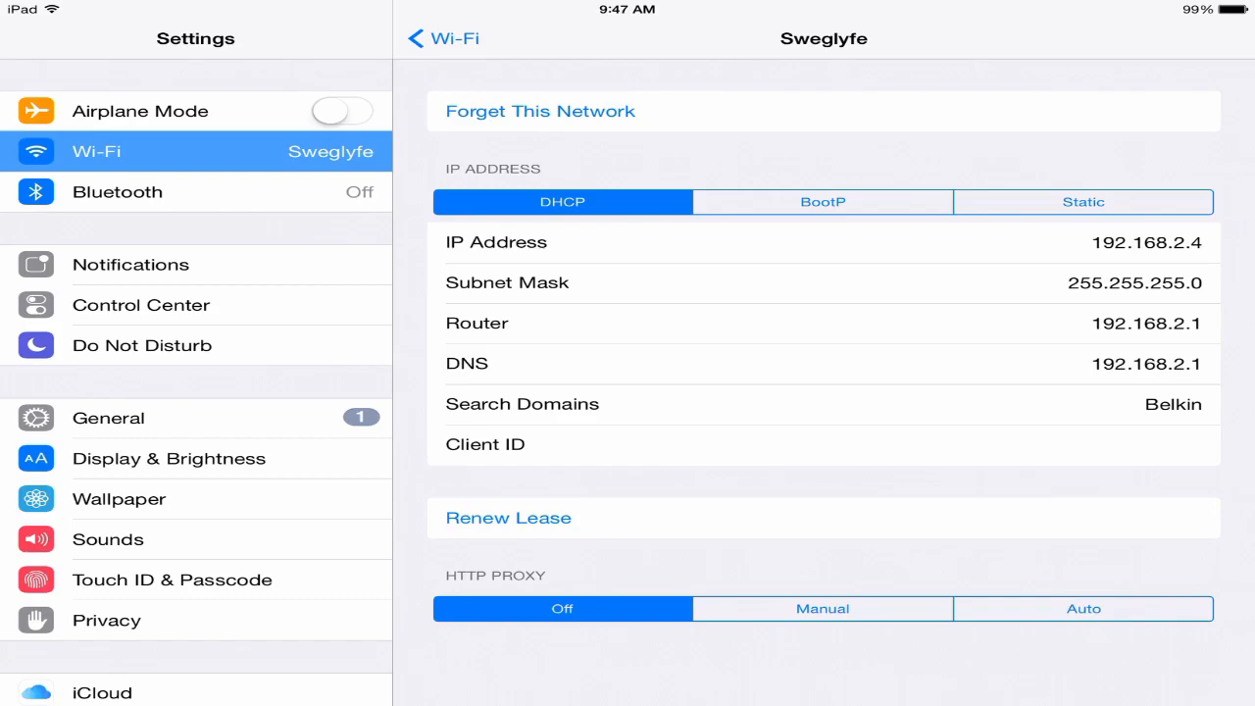
pyautogui.press('home')
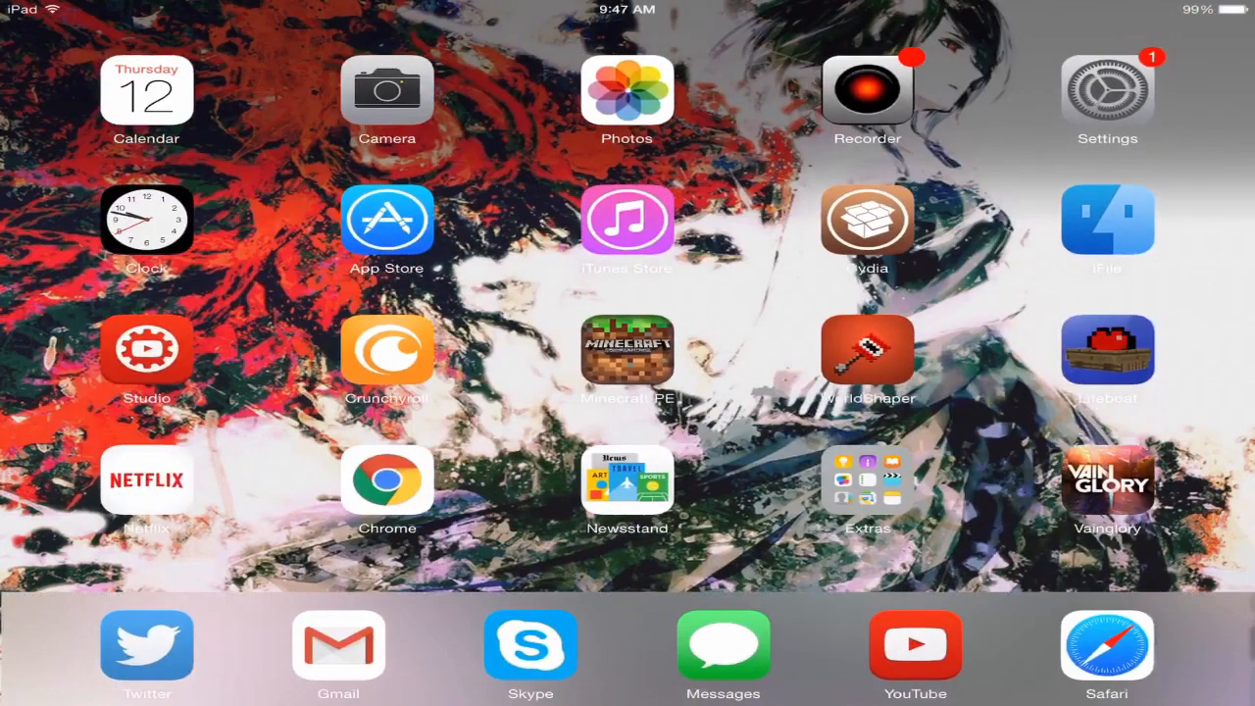
# Load 192.168.2.1 in Safari to bring up the Belkin router dashboard.
pyautogui.click(1107, 647)
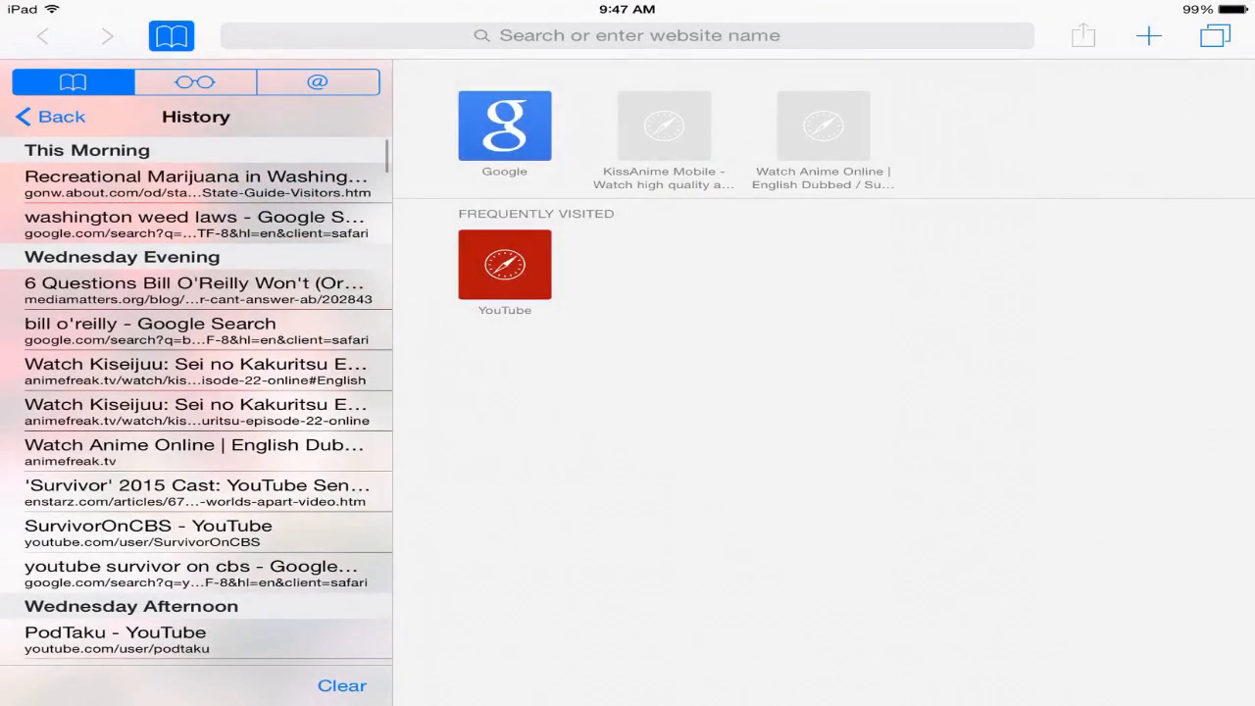
pyautogui.click(638, 35)
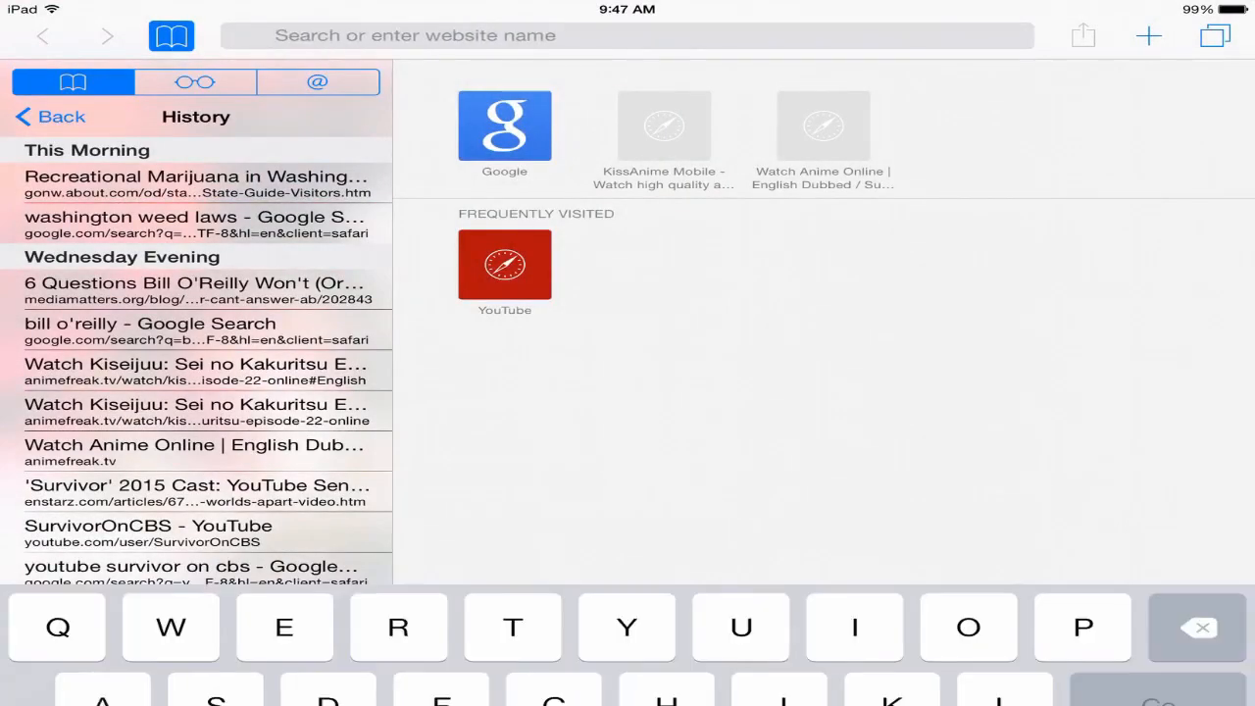
pyautogui.write('192.168.2.1')
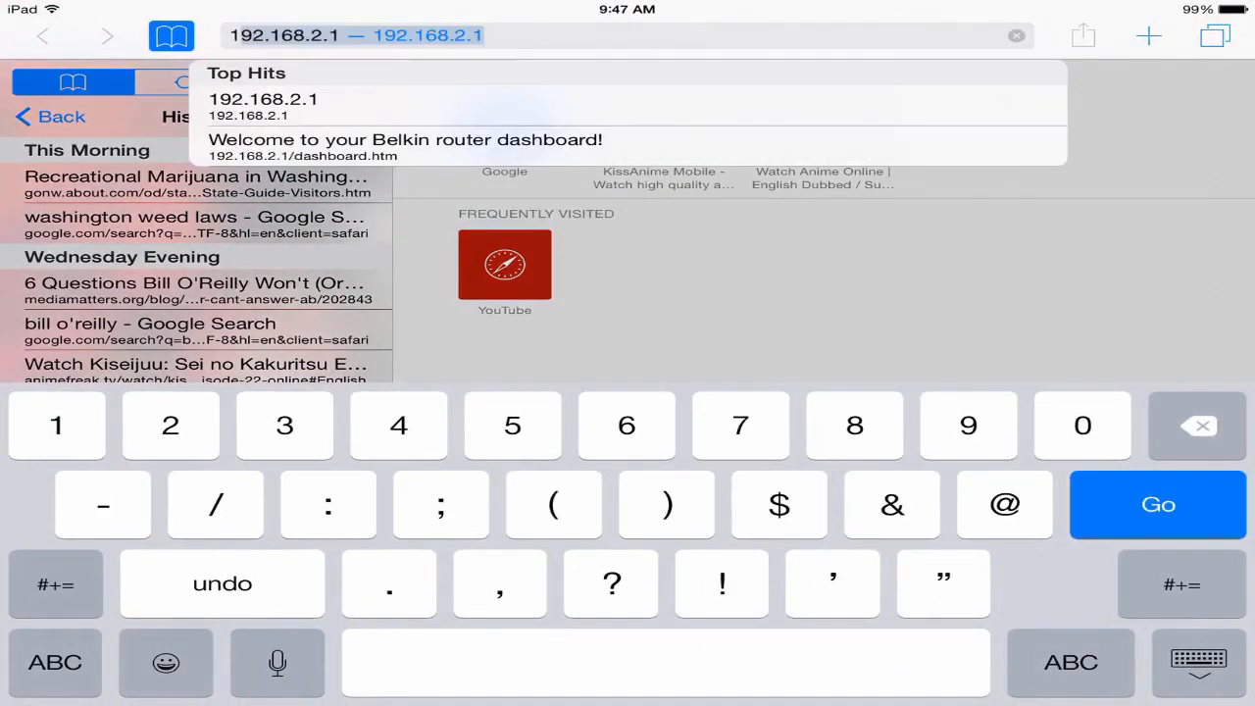
pyautogui.click(406, 147)
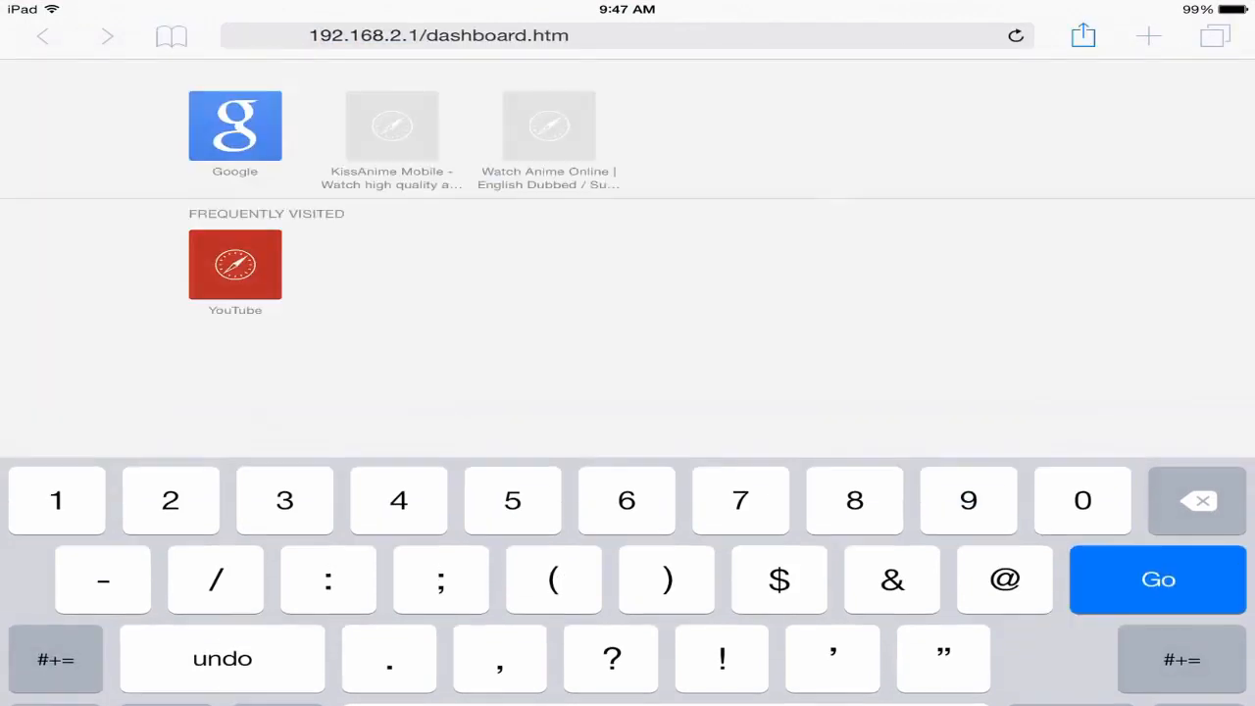
pyautogui.click(1158, 580)
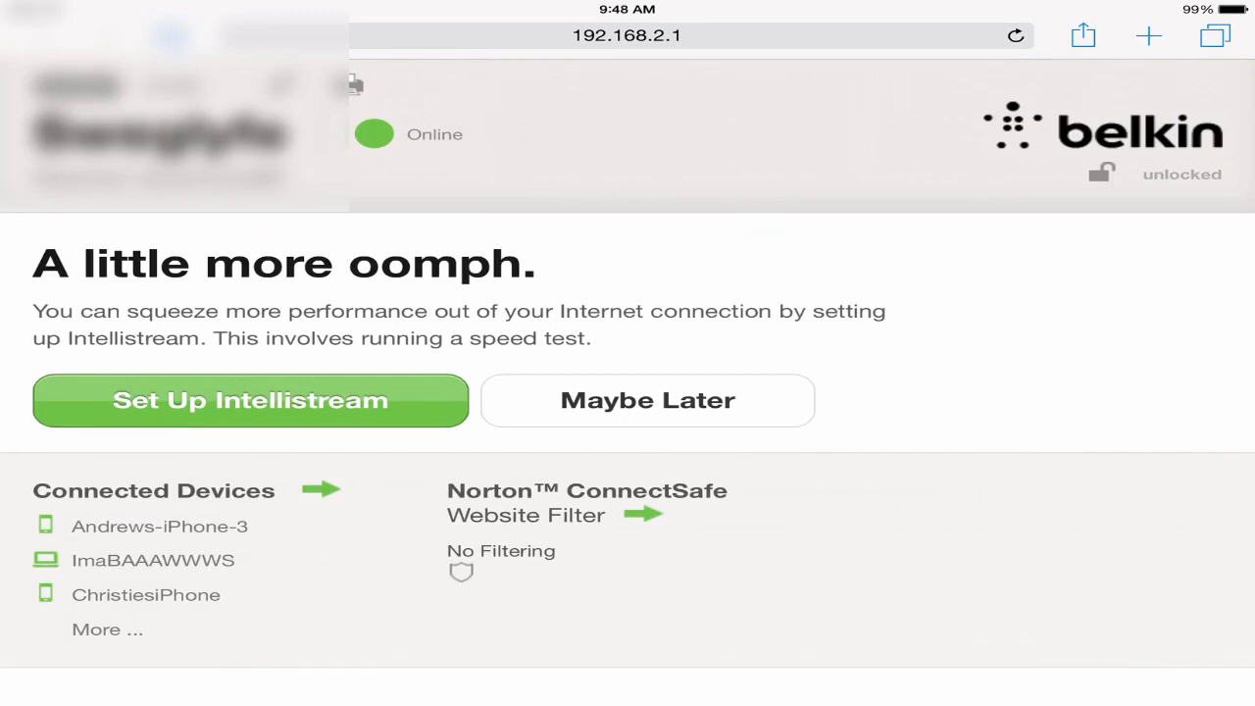
# Scroll the dashboard down to the Advanced Settings links, Firewall and Port Forwarding.
pyautogui.scroll(-3)
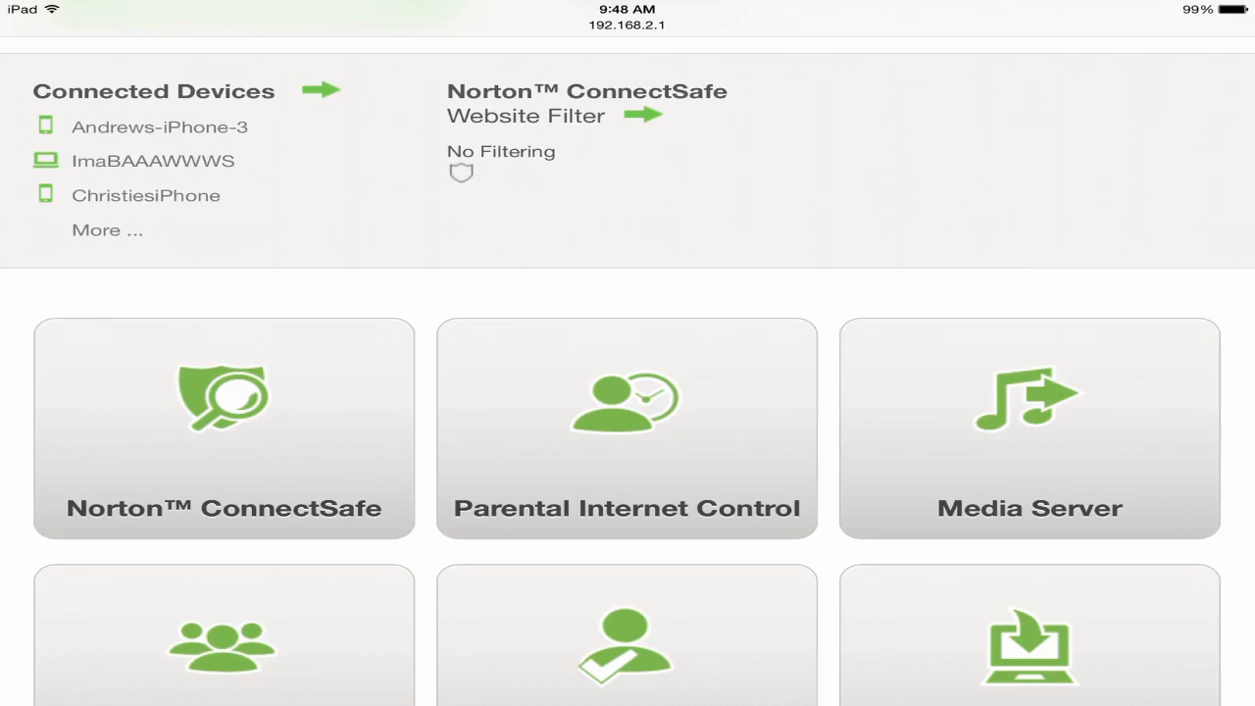
pyautogui.scroll(-3)
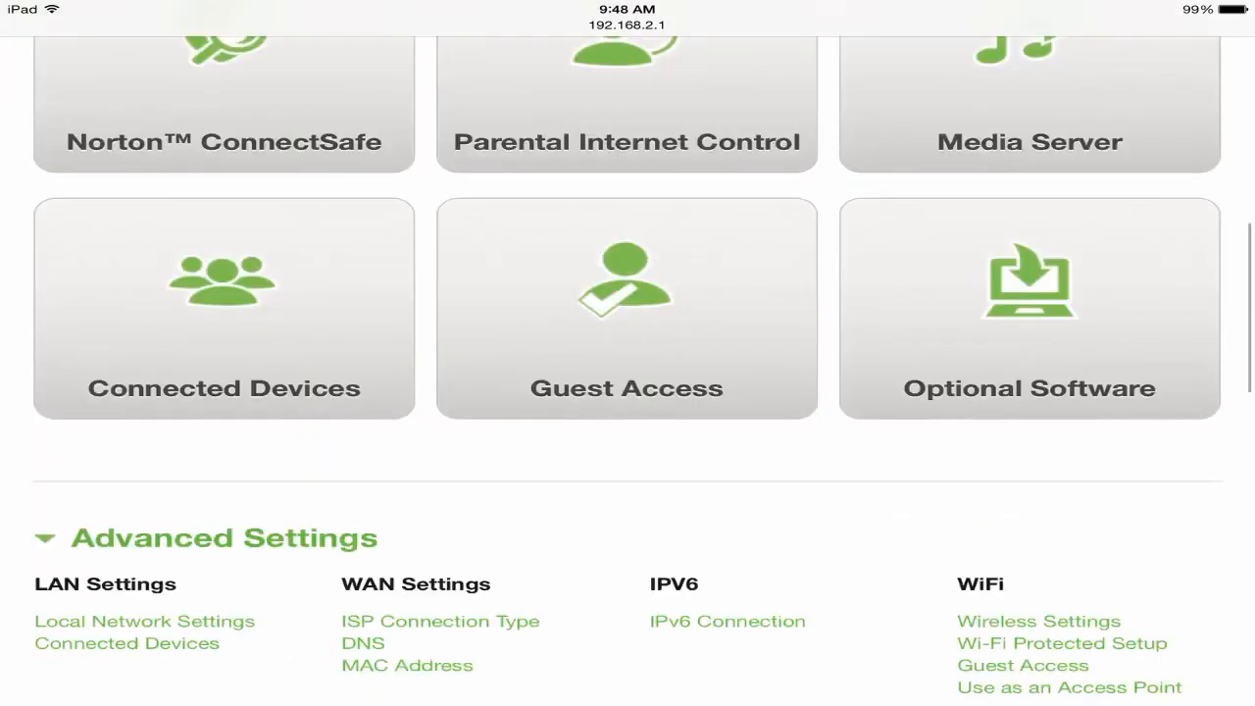
pyautogui.scroll(-3)
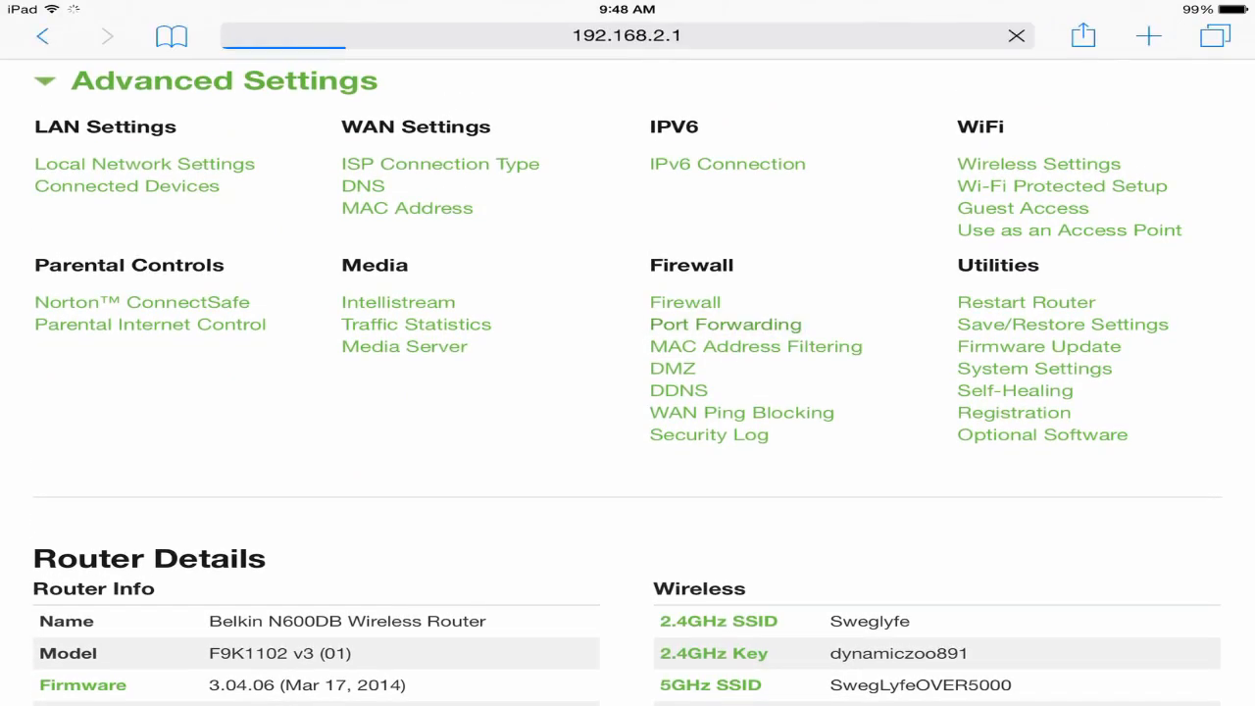
# Verify Port Forwarding rule 1 'MCPE' sends port 19132 over TCP&UDP to 192.168.2.4.
pyautogui.click(725, 323)
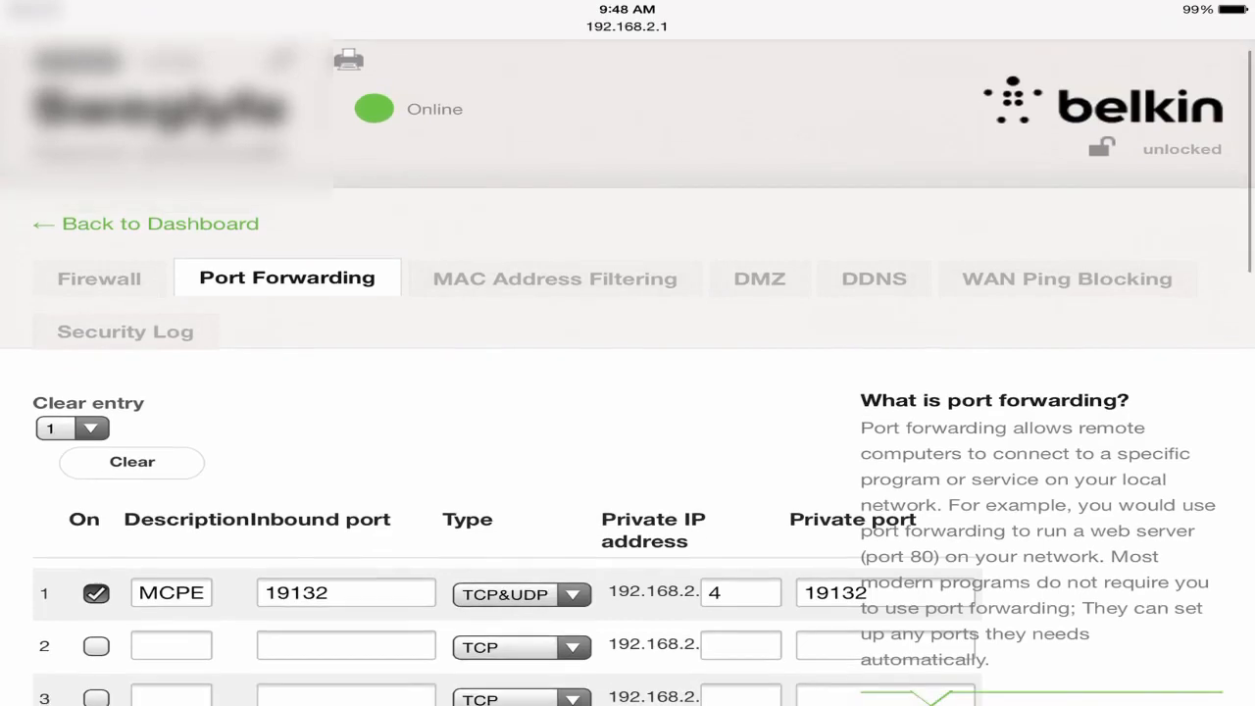
pyautogui.scroll(3)
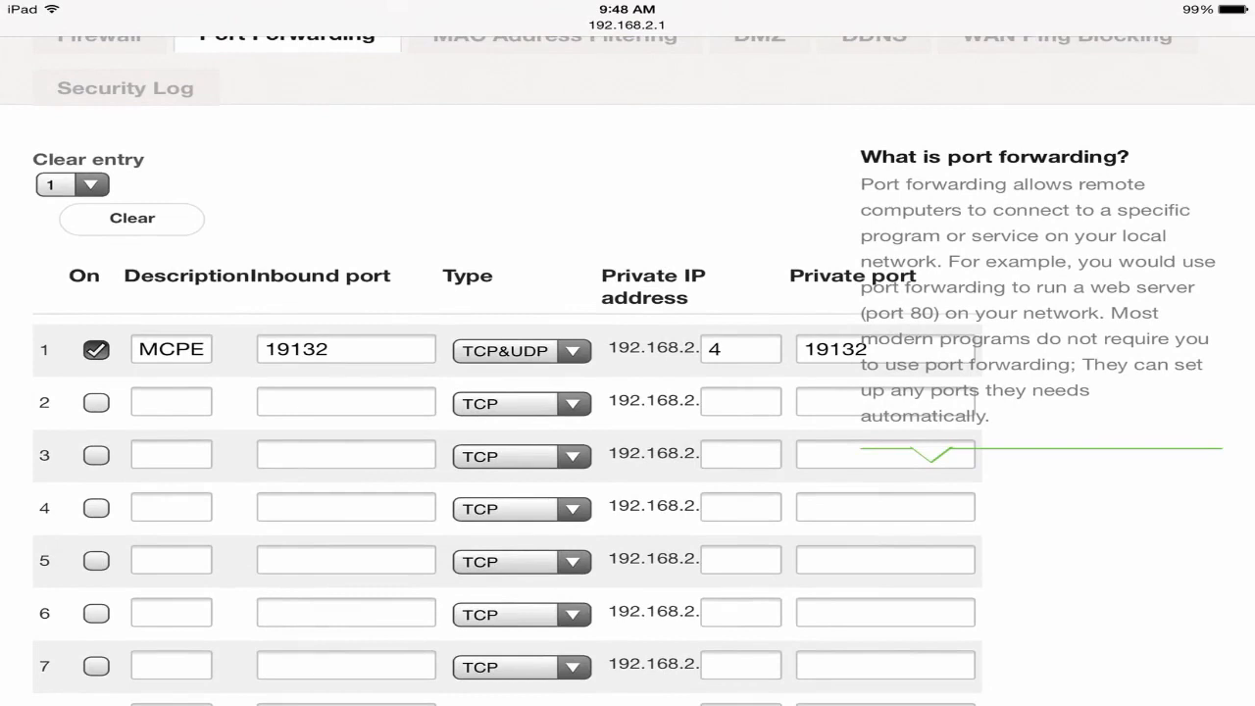
pyautogui.scroll(3)
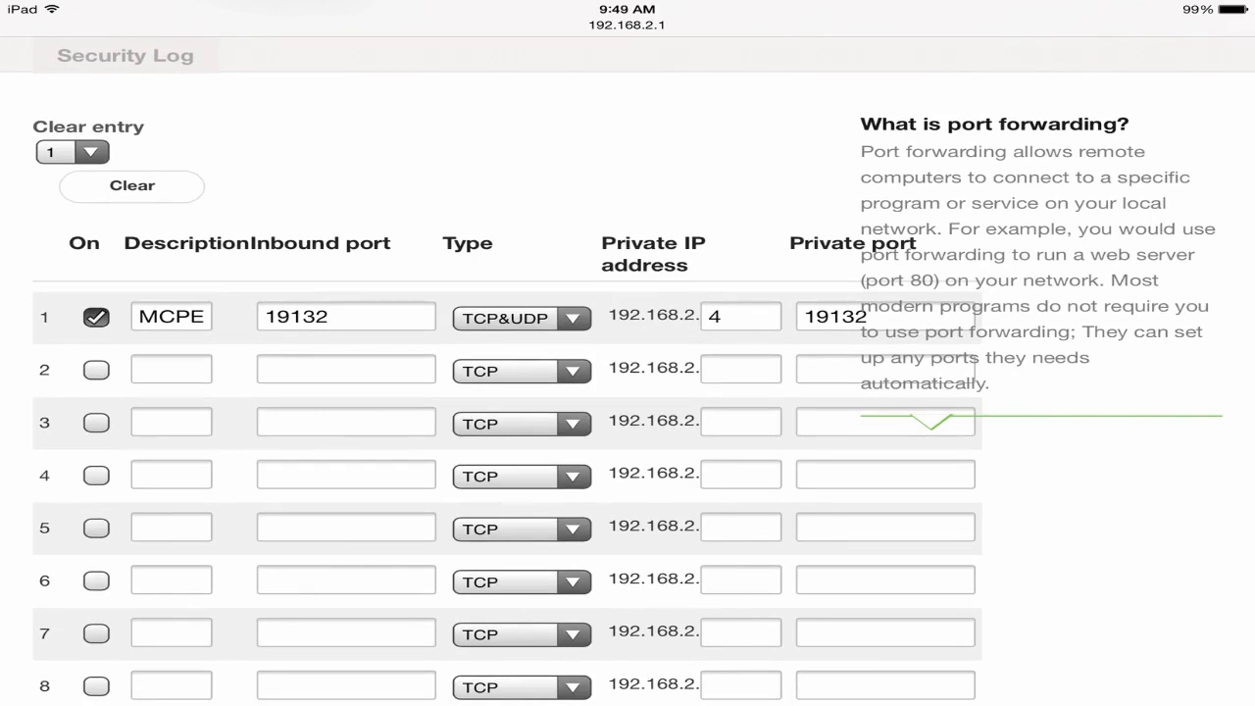
pyautogui.click(521, 317)
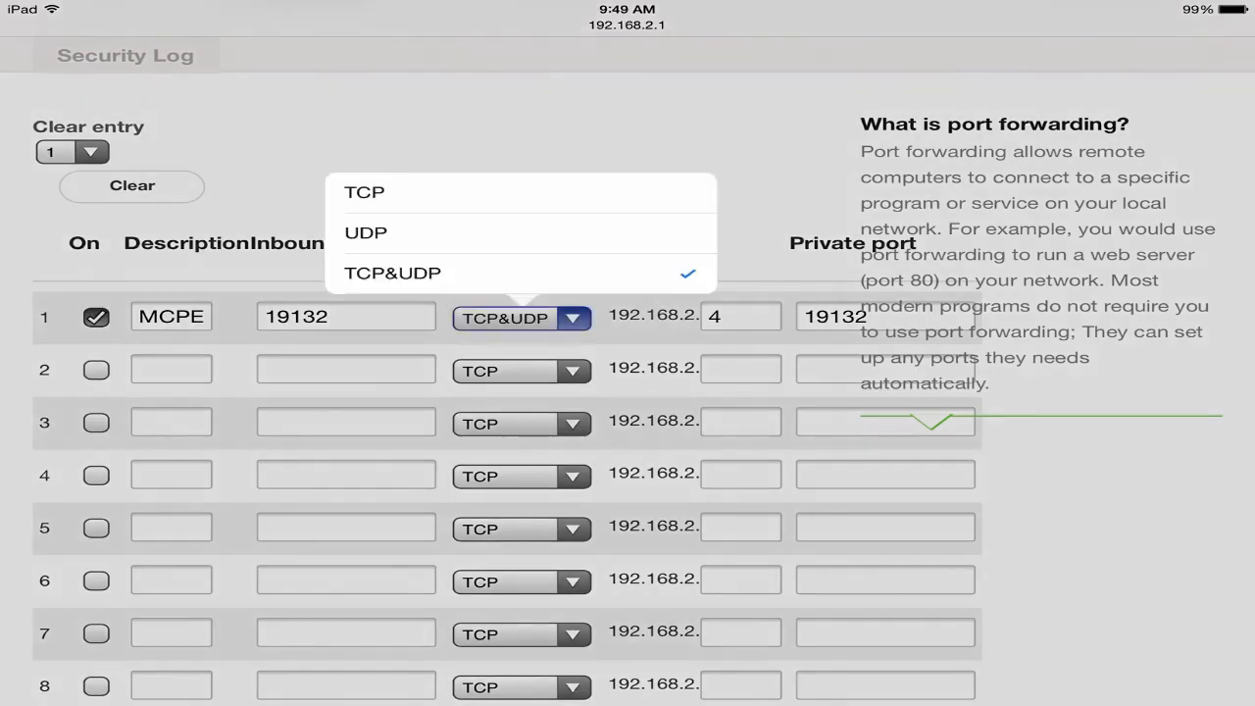
pyautogui.click(392, 273)
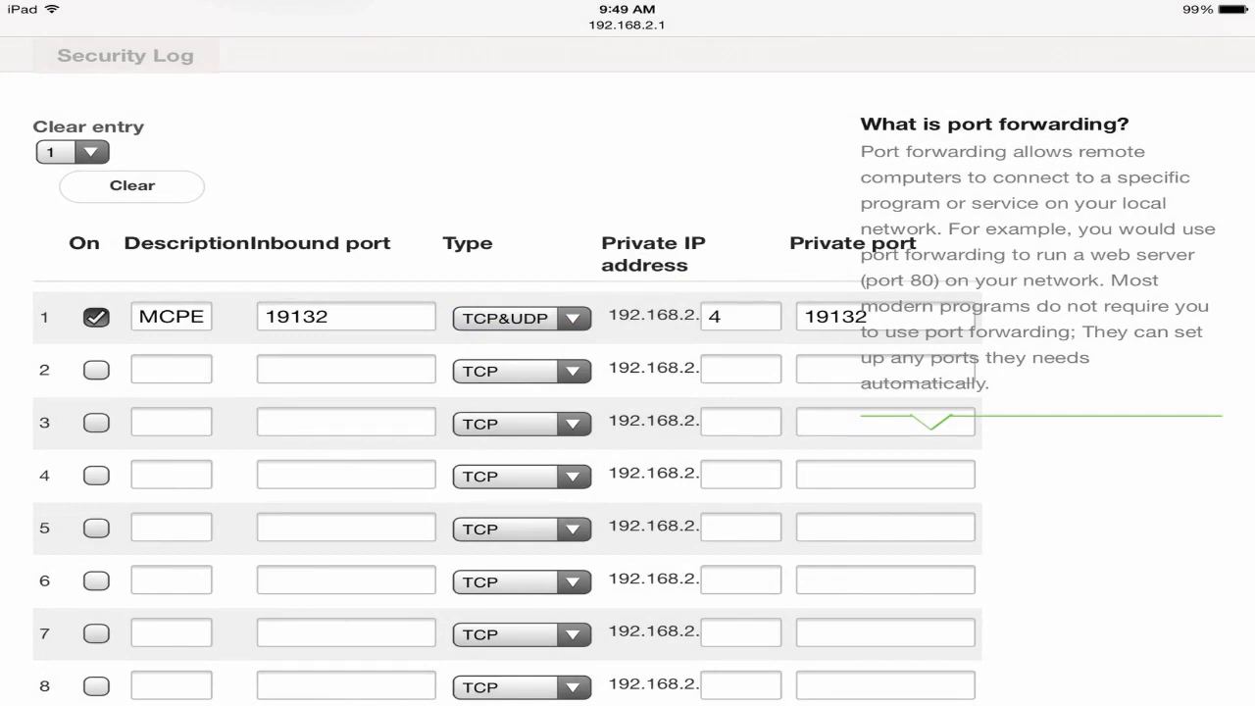
pyautogui.press('home')
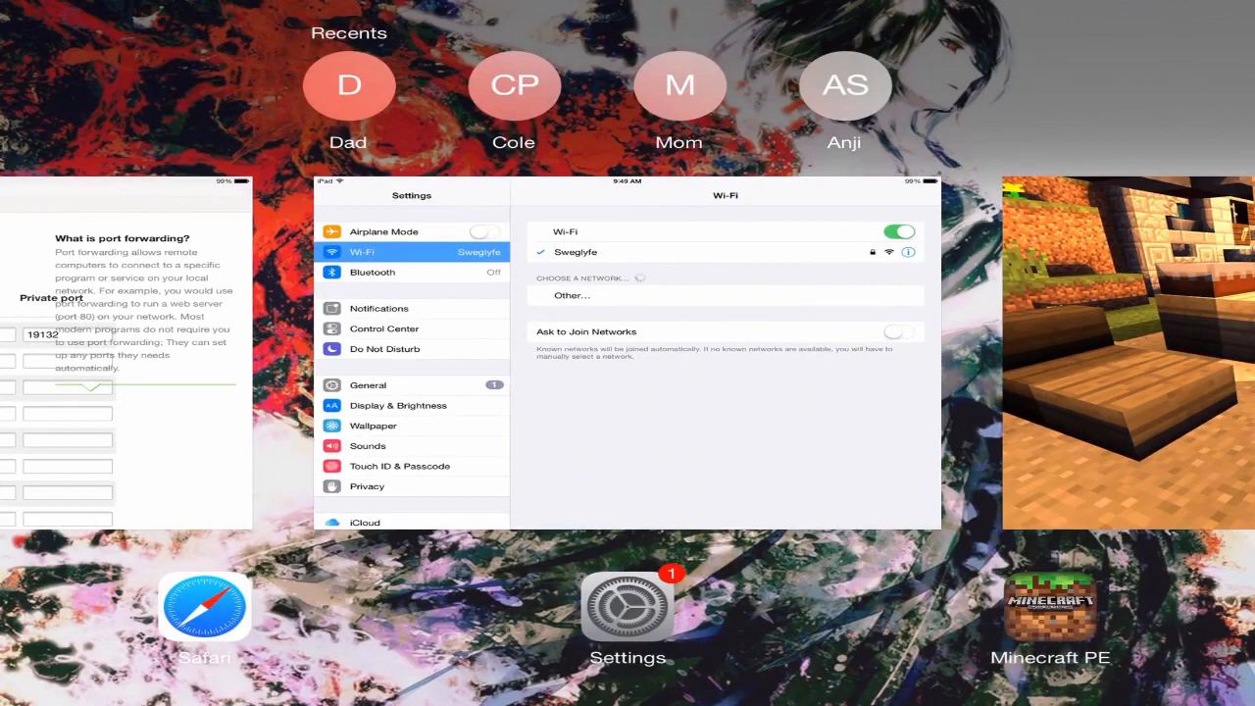
pyautogui.click(627, 608)
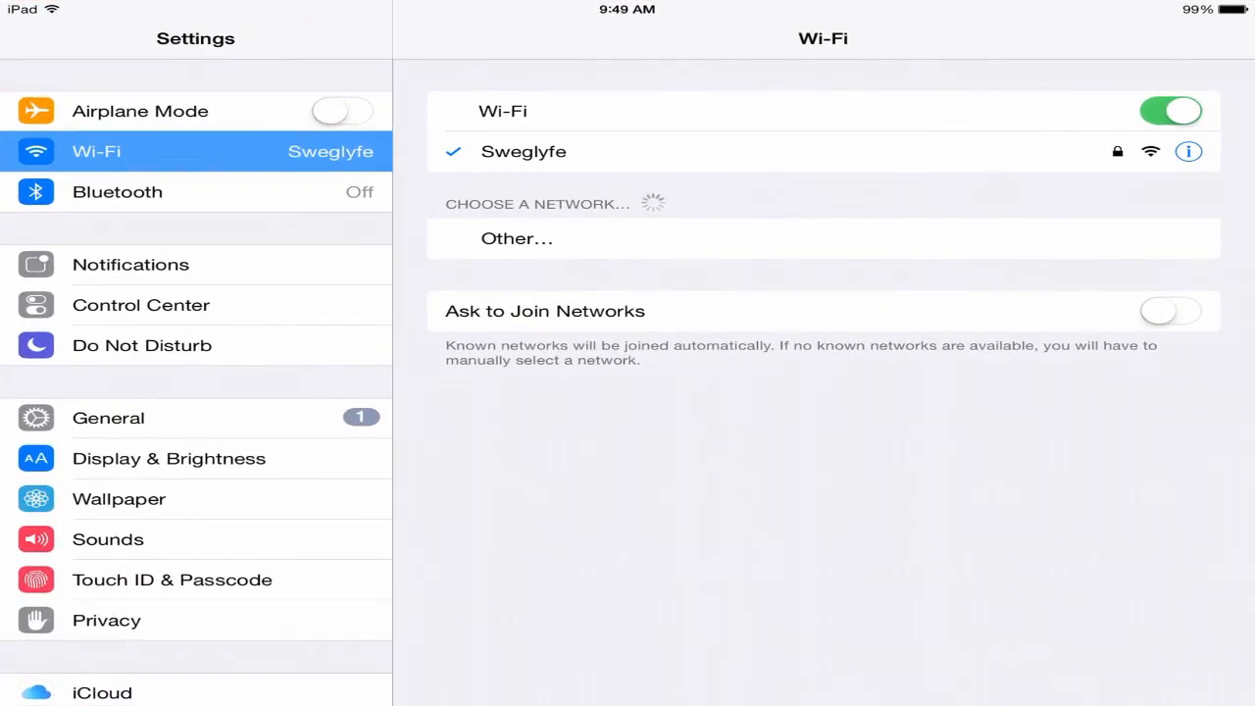
pyautogui.click(1188, 151)
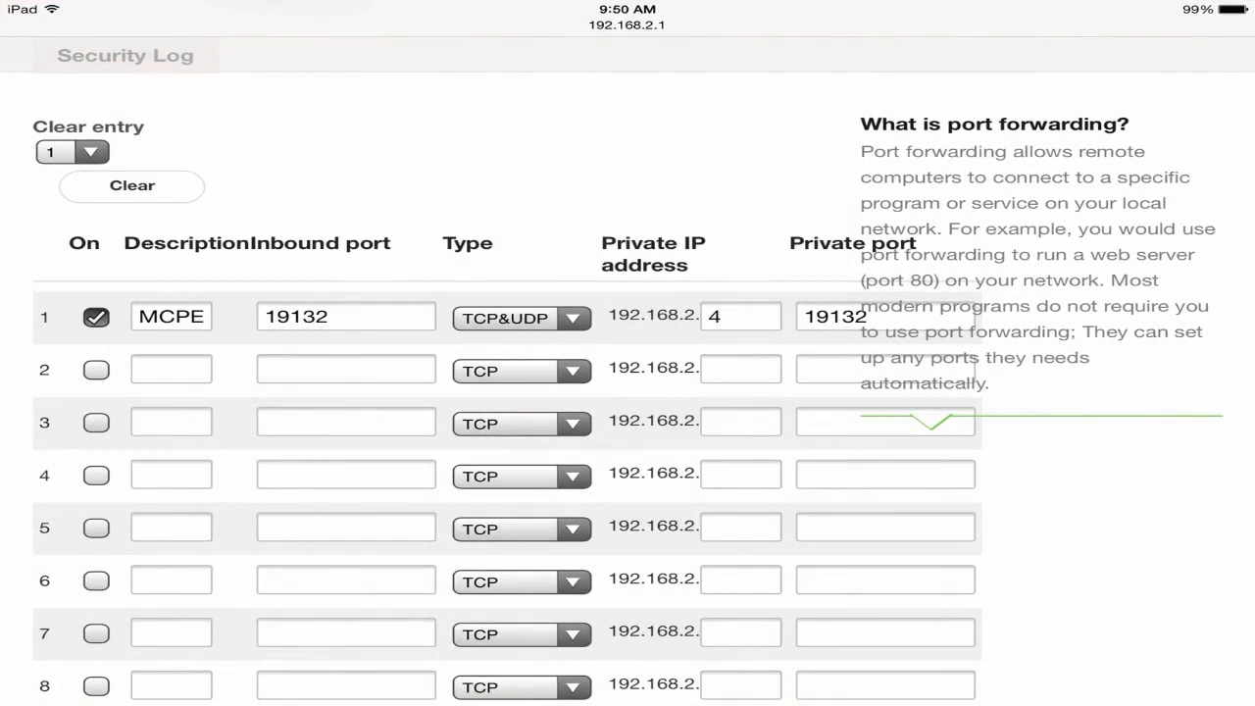
# Scroll the Port Forwarding page to its Save area and show Safari's tab overview.
pyautogui.scroll(-3)
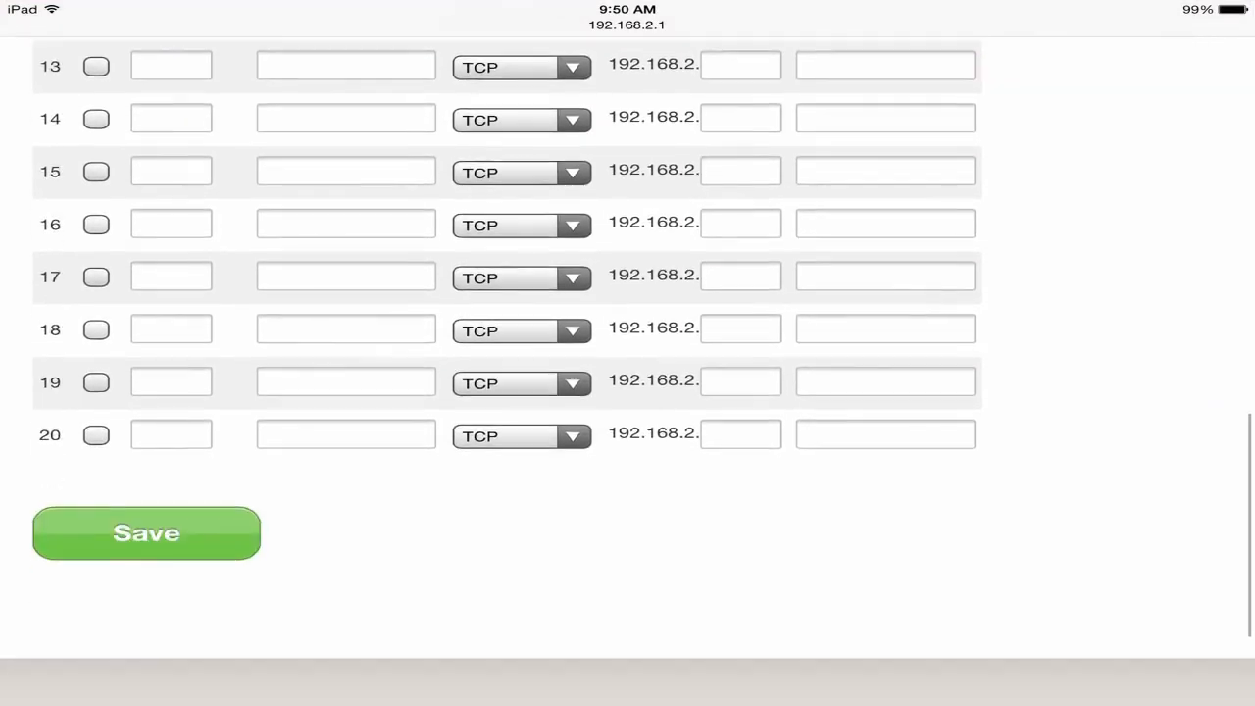
pyautogui.scroll(-3)
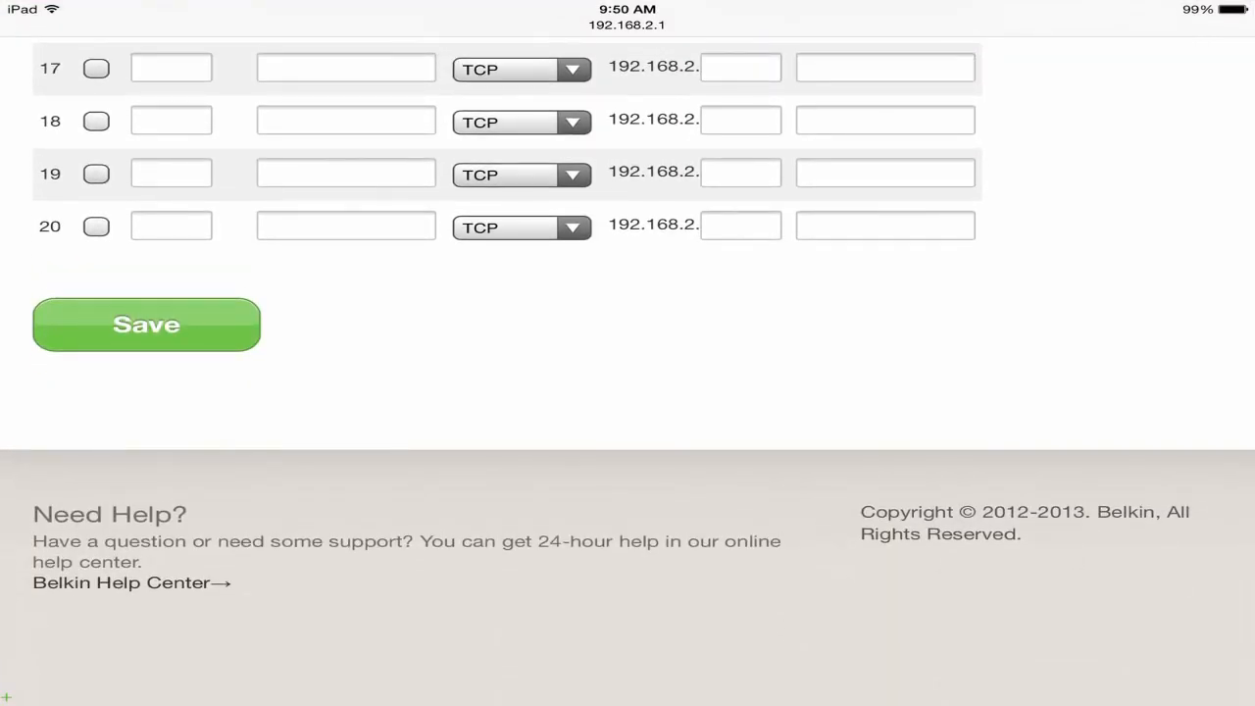
pyautogui.scroll(3)
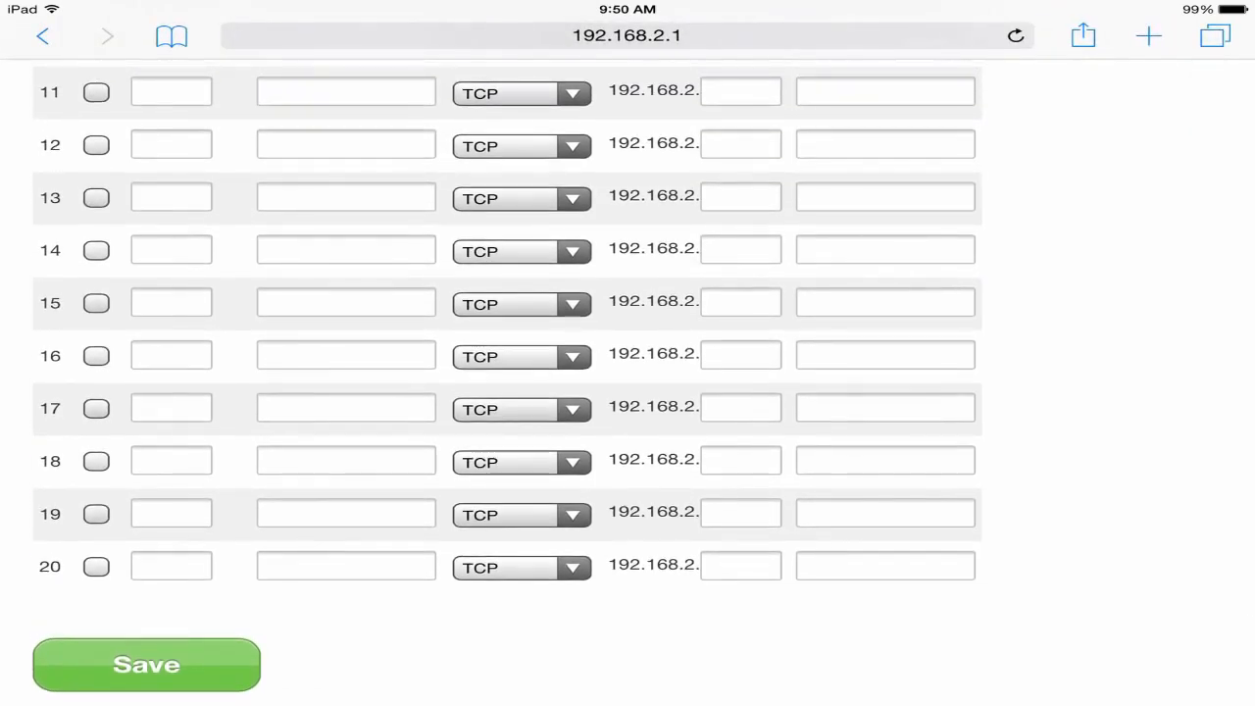
pyautogui.click(1214, 36)
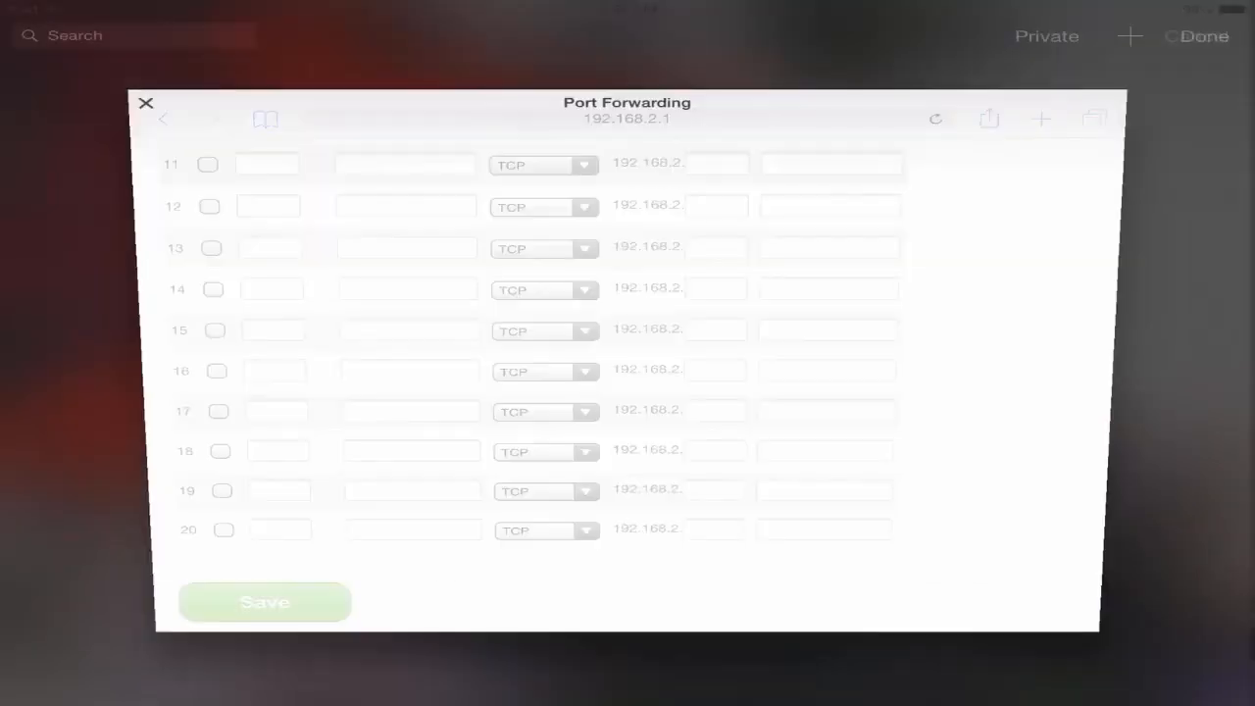
# Open a new tab, type 'what is my ip', then go back to Port Forwarding.
pyautogui.click(145, 103)
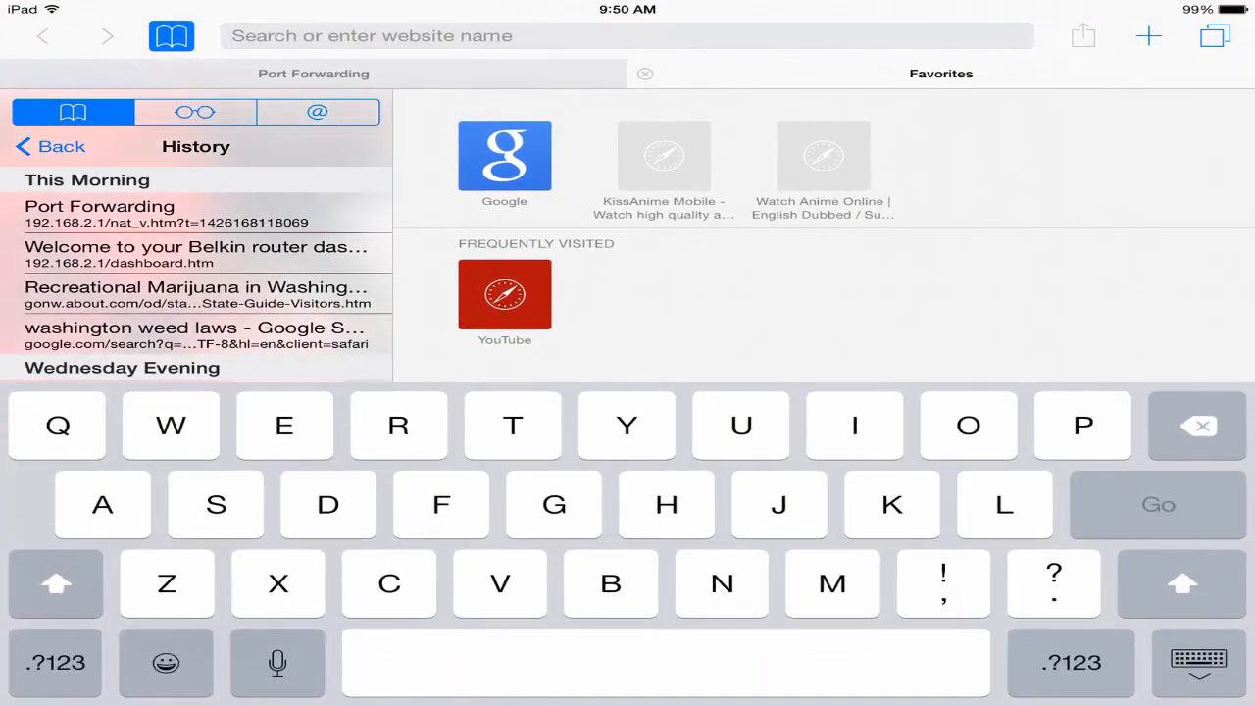
pyautogui.click(170, 425)
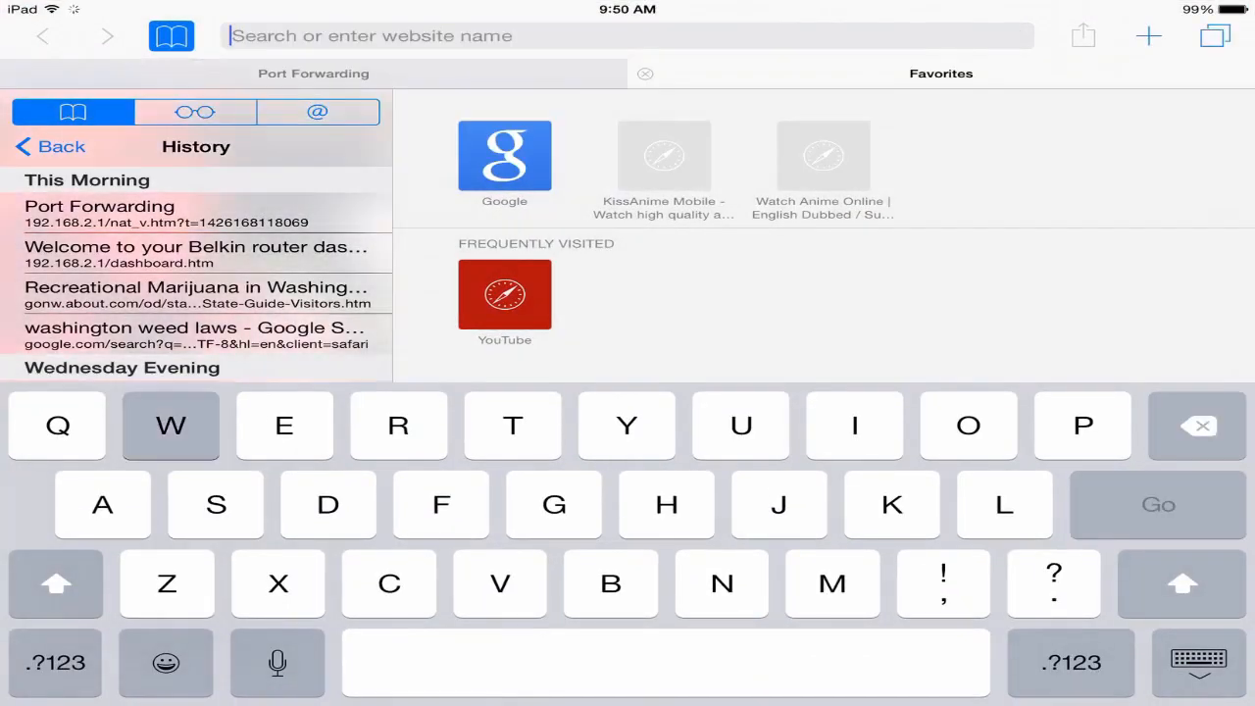
pyautogui.write('what is')
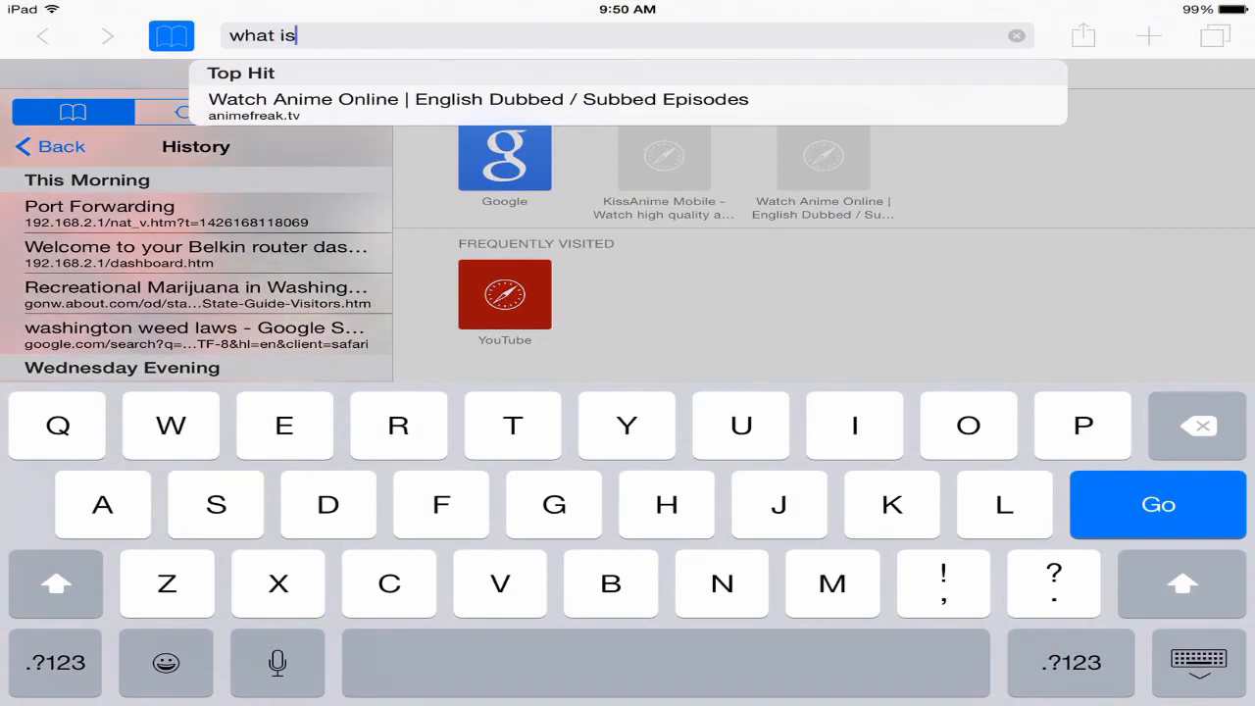
pyautogui.write('my ip')
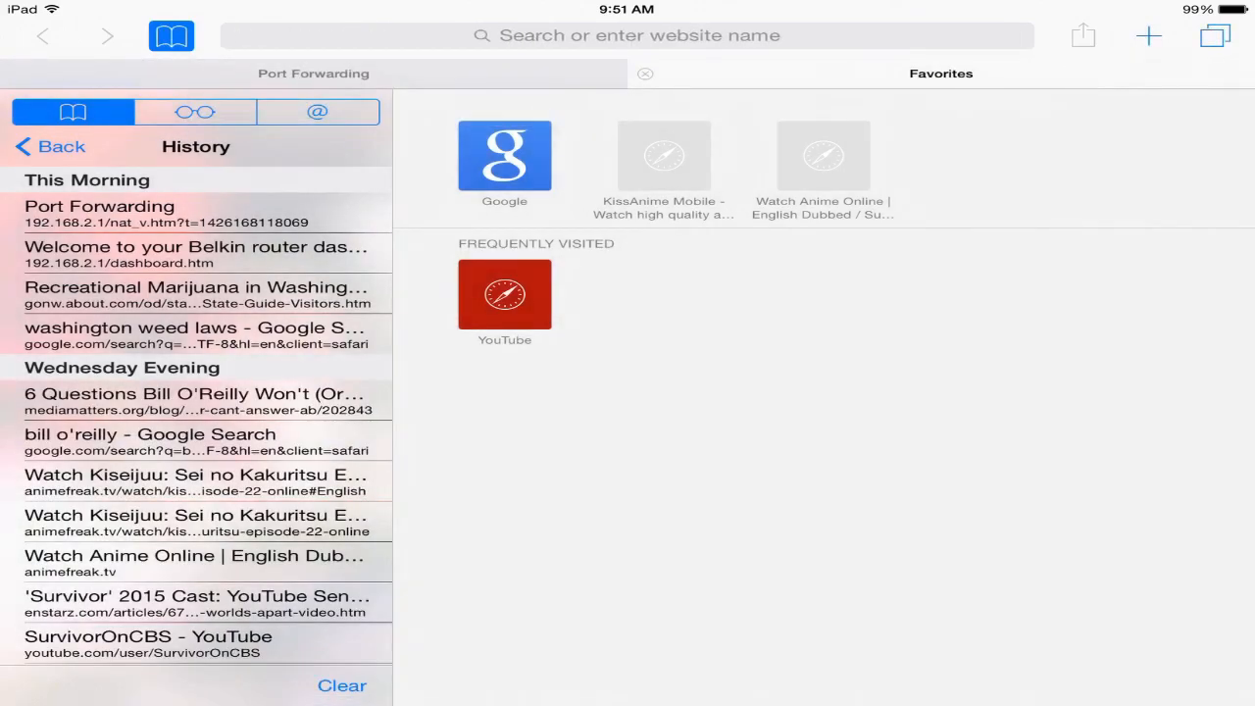
pyautogui.click(99, 206)
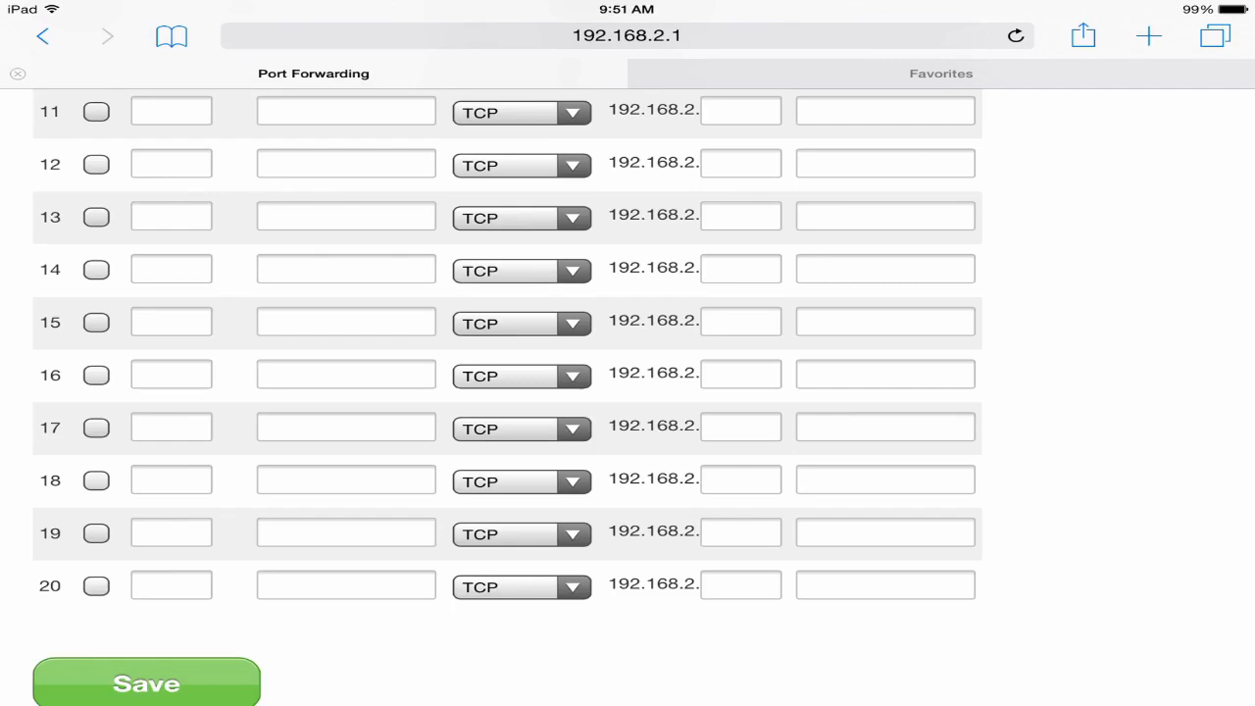
# Scroll the Port Forwarding page back toward the top to reach Back to Dashboard.
pyautogui.scroll(3)
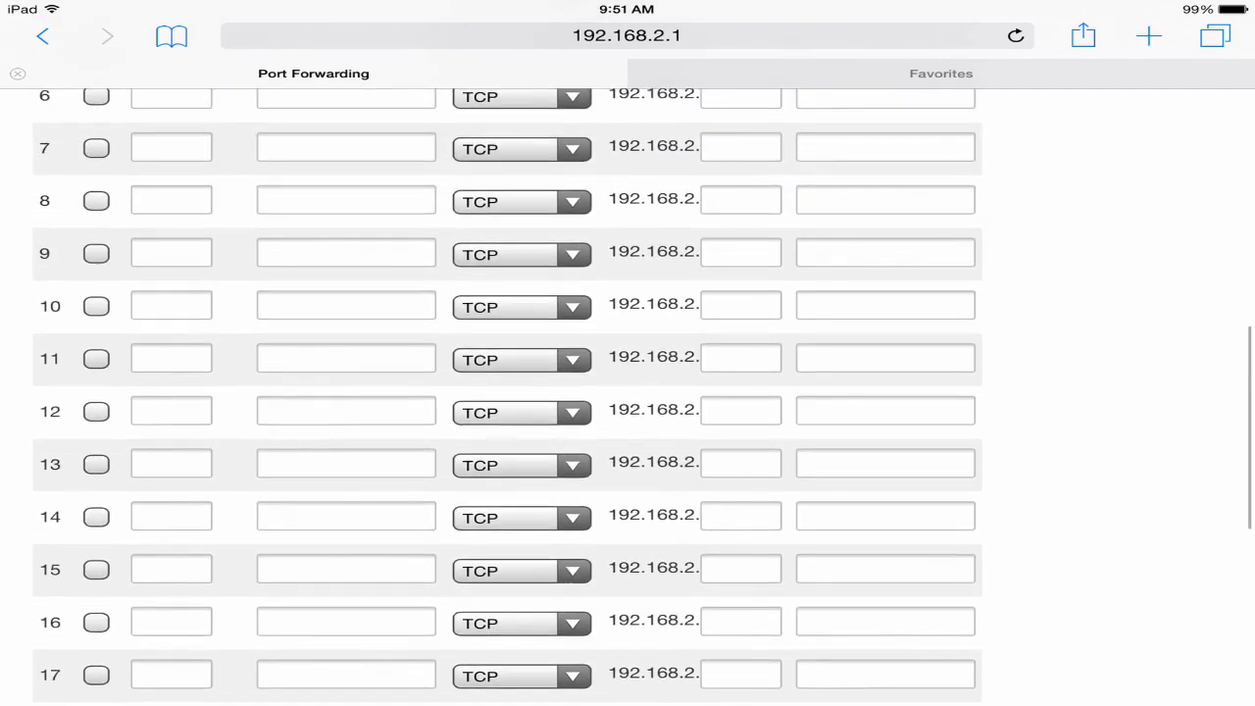
pyautogui.scroll(3)
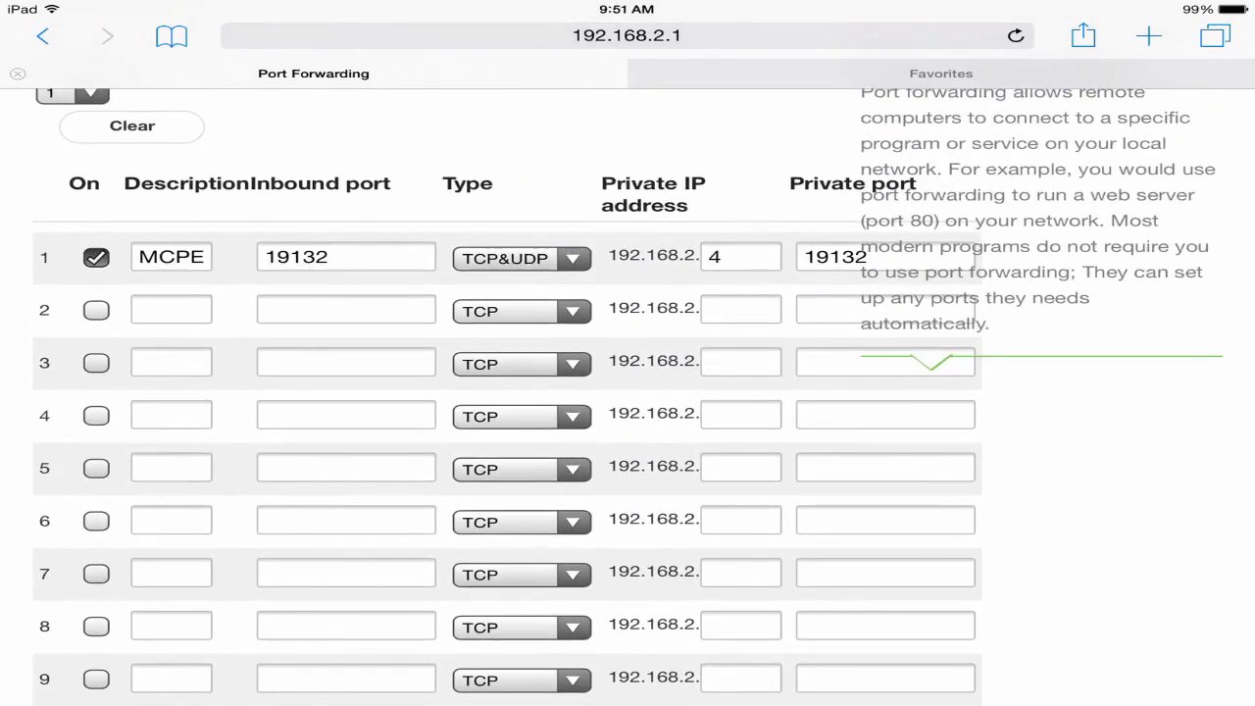
pyautogui.scroll(3)
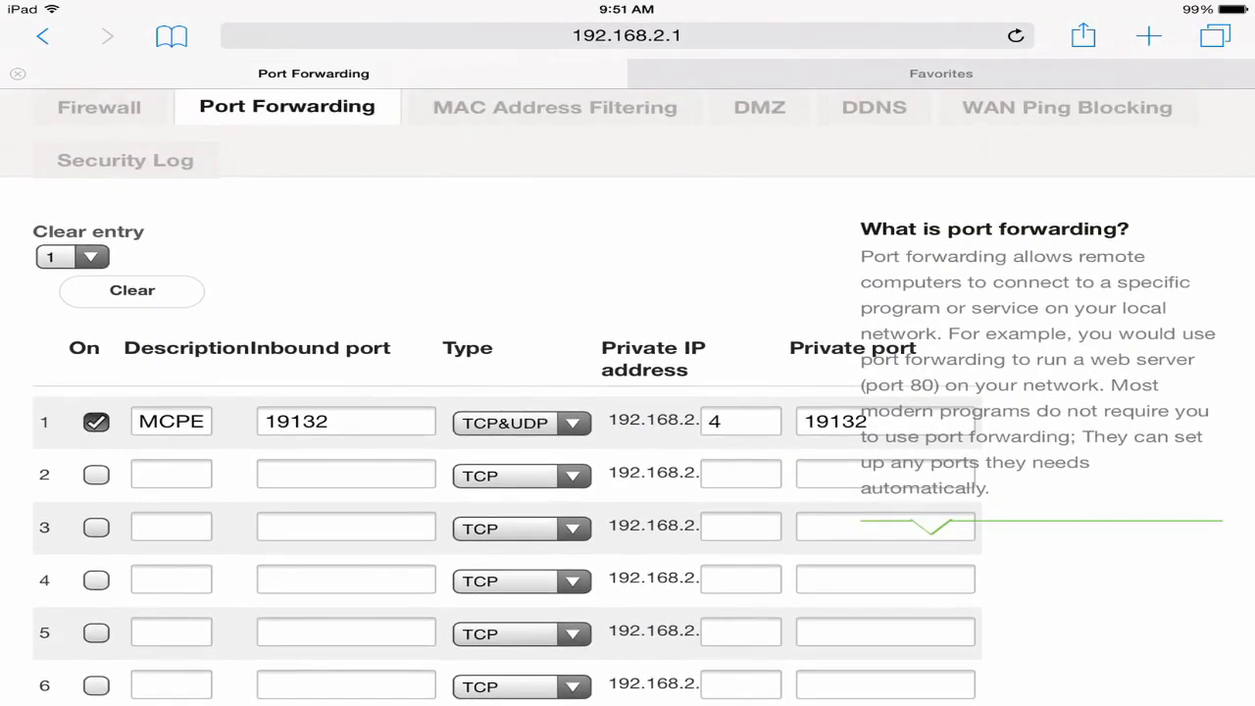
pyautogui.scroll(-3)
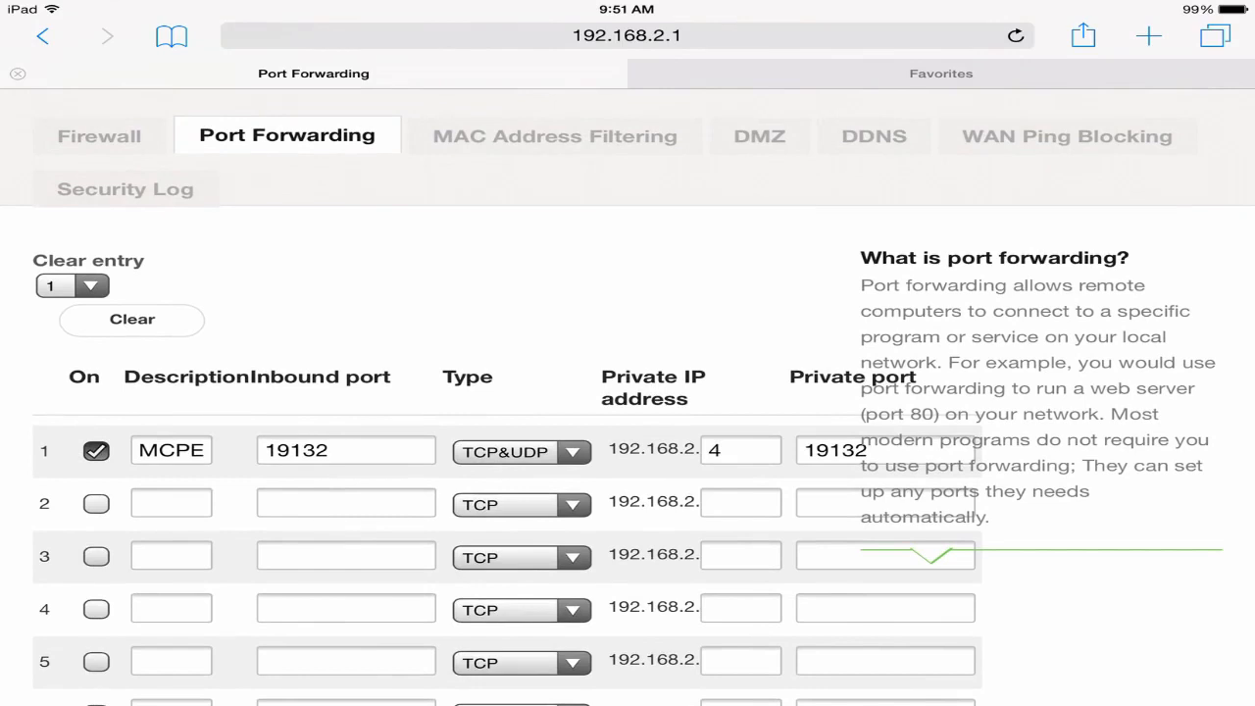
pyautogui.scroll(-3)
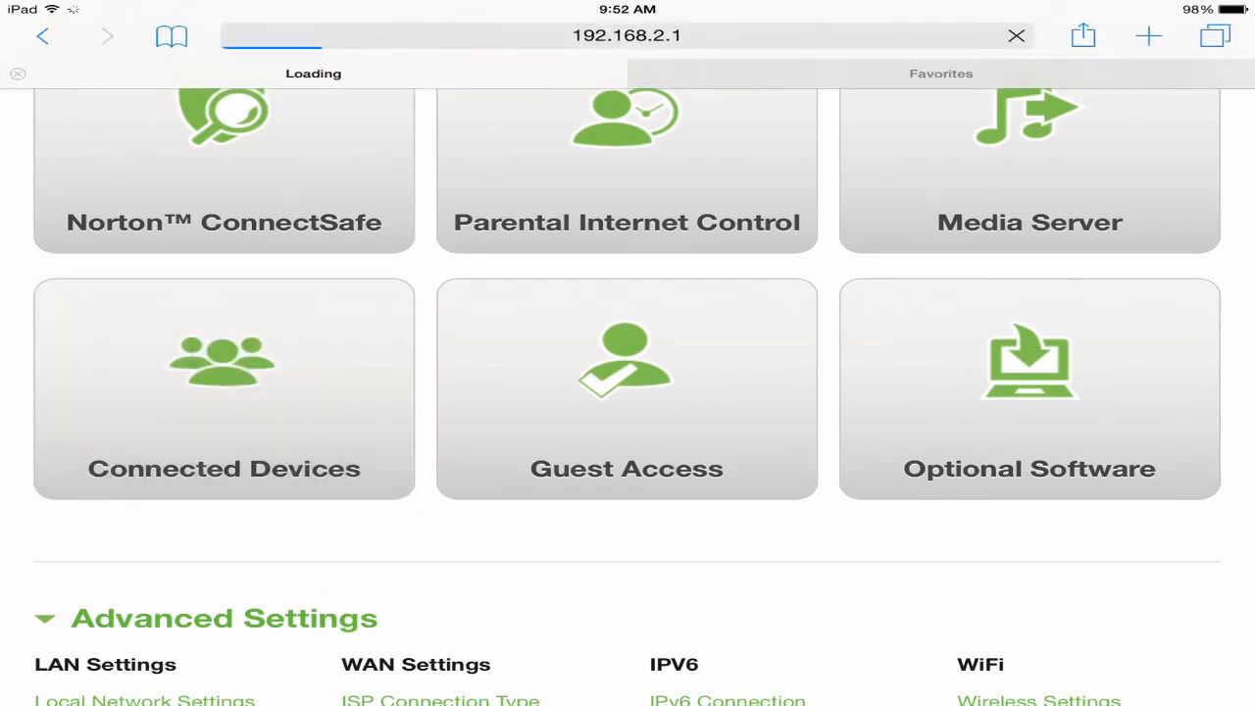
# Open Connected Devices and scroll to Sidians-iPad at 192.168.2.4.
pyautogui.click(223, 390)
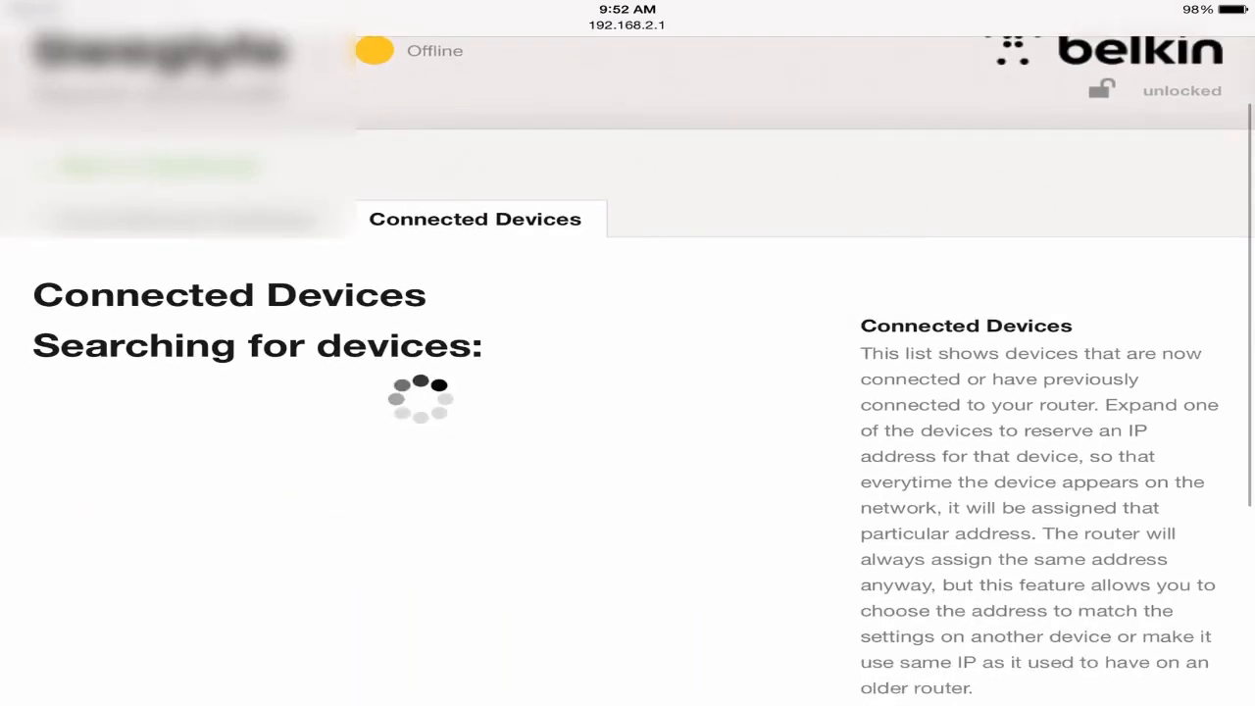
pyautogui.scroll(3)
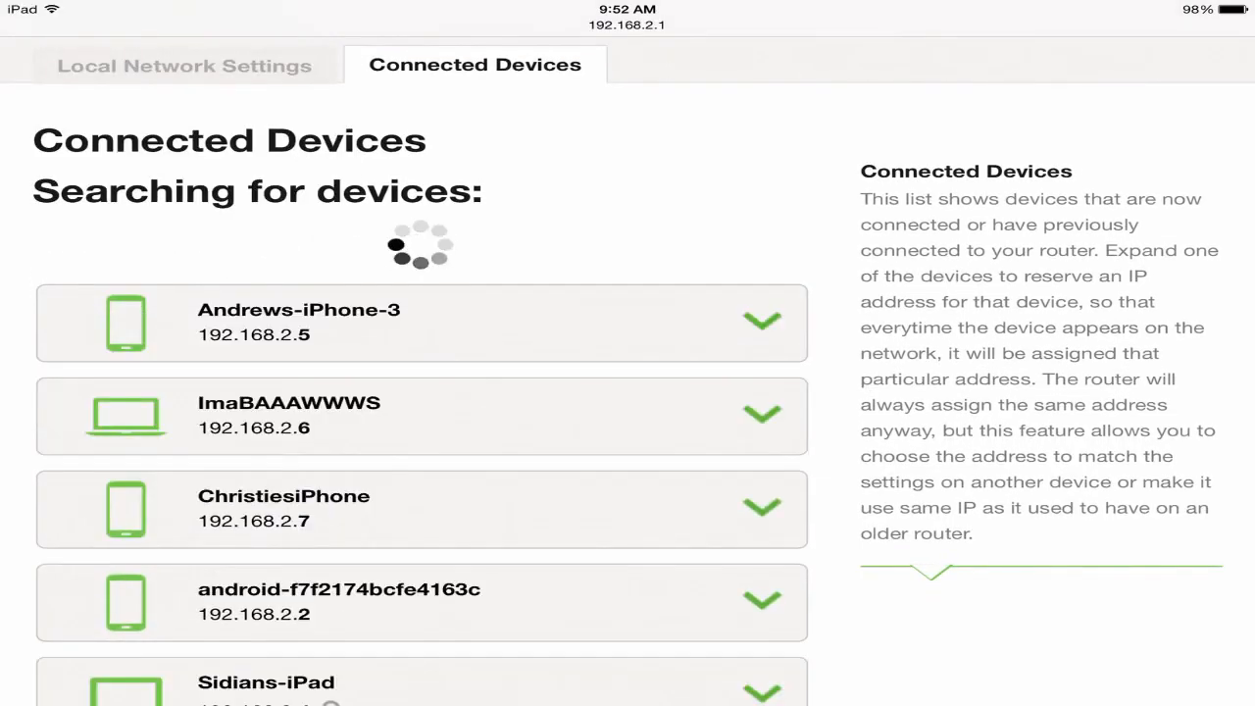
pyautogui.scroll(-3)
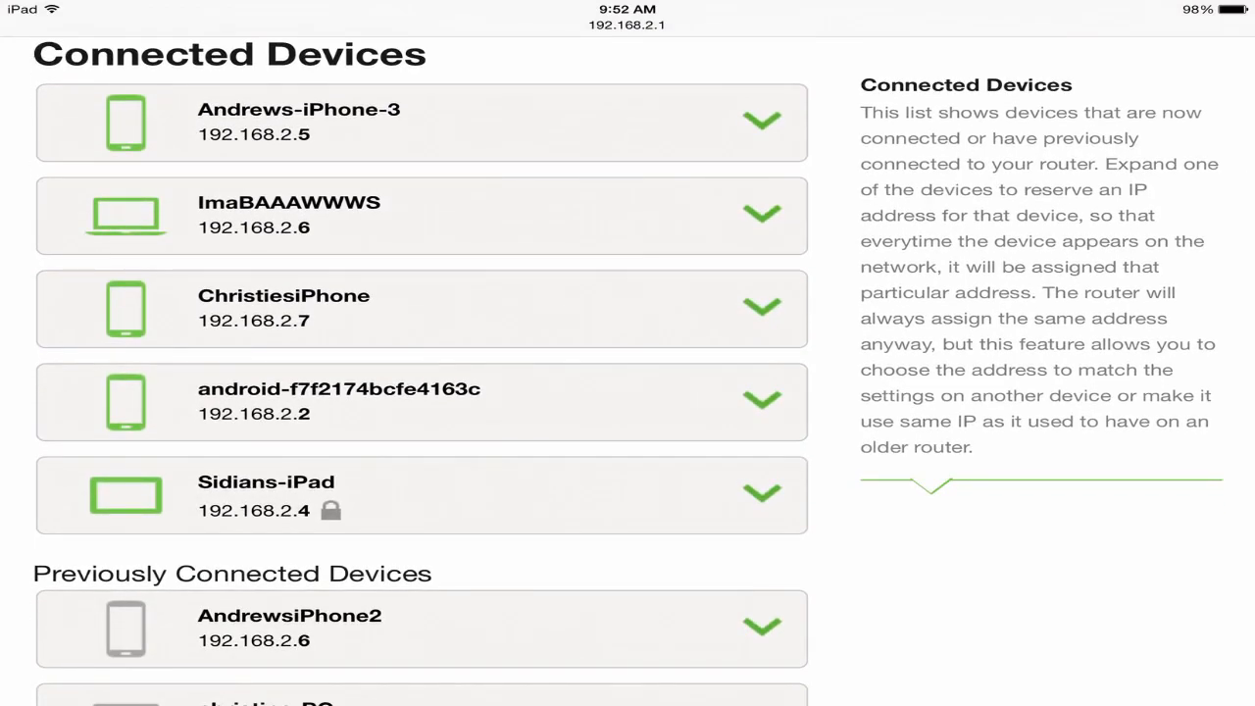
pyautogui.scroll(-3)
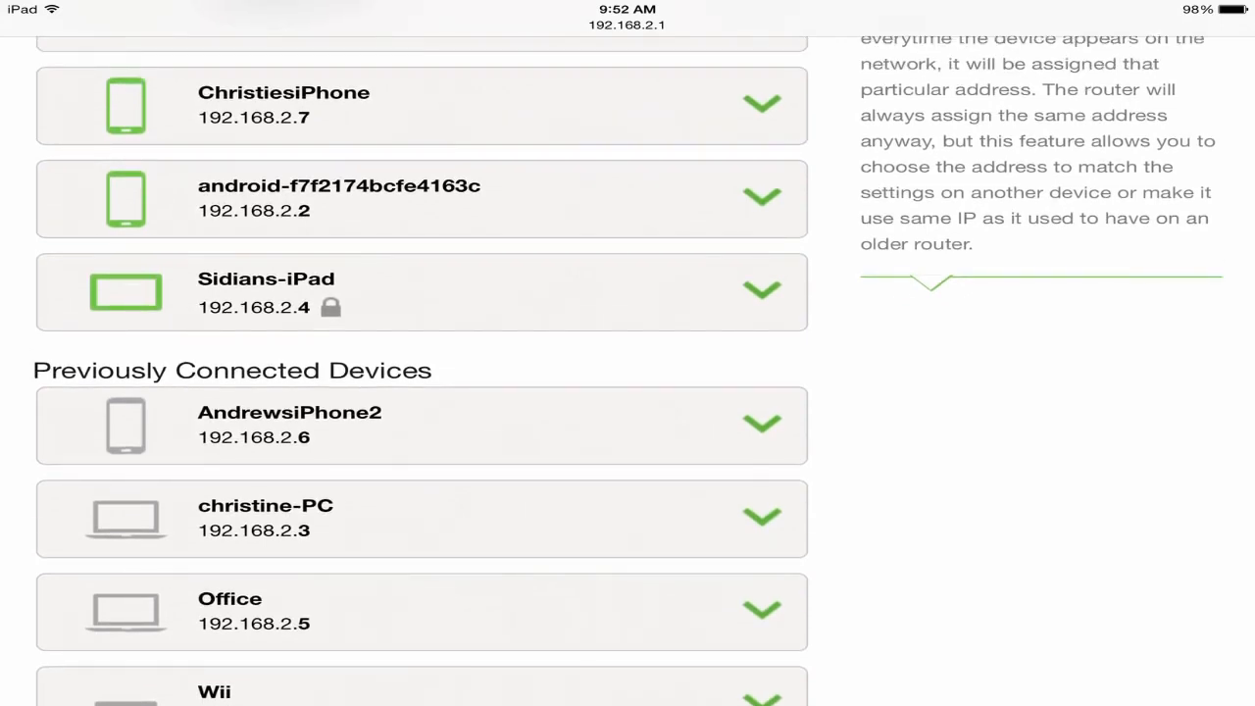
# Expand Sidians-iPad, unreserve it, then reserve its 192.168.2.4 address again.
pyautogui.click(763, 291)
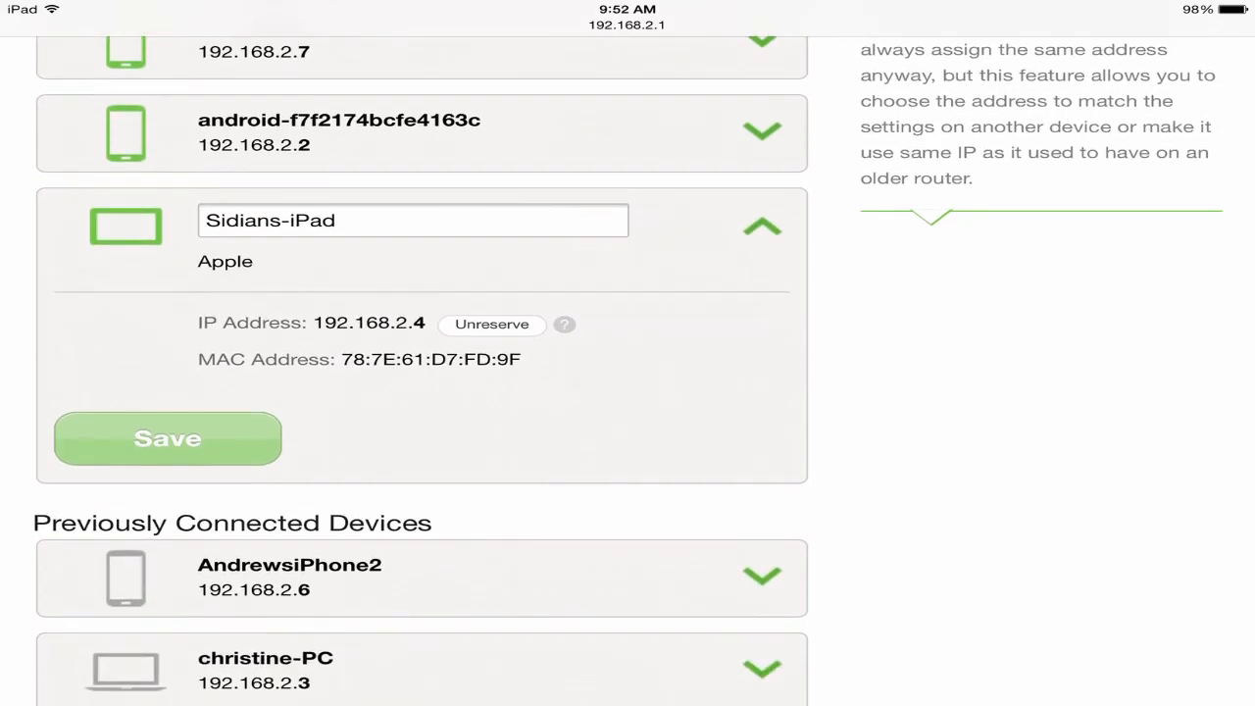
pyautogui.click(491, 324)
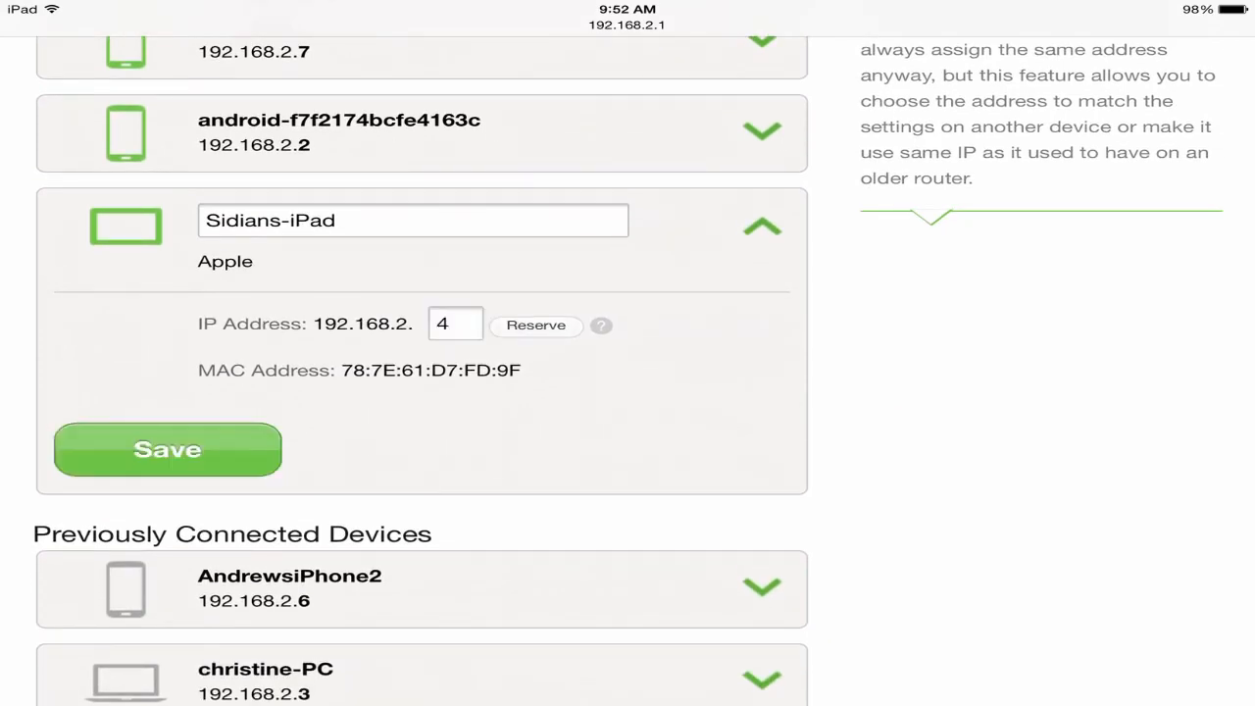
pyautogui.click(536, 325)
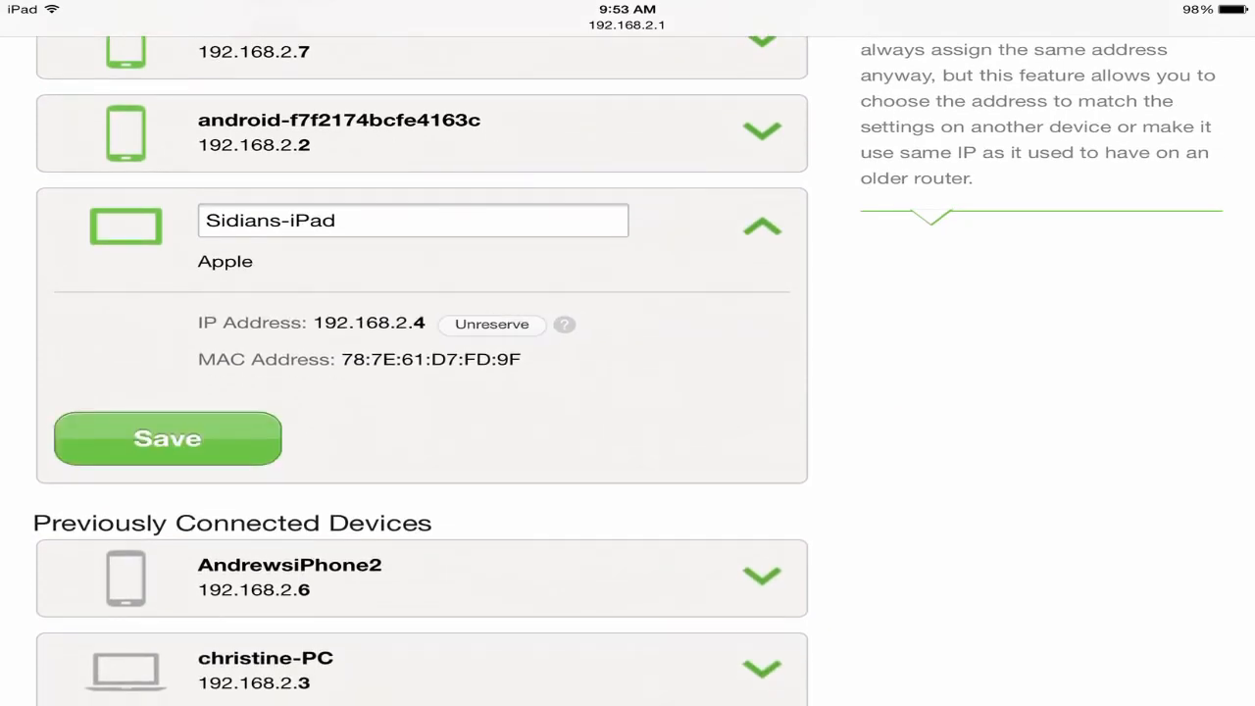